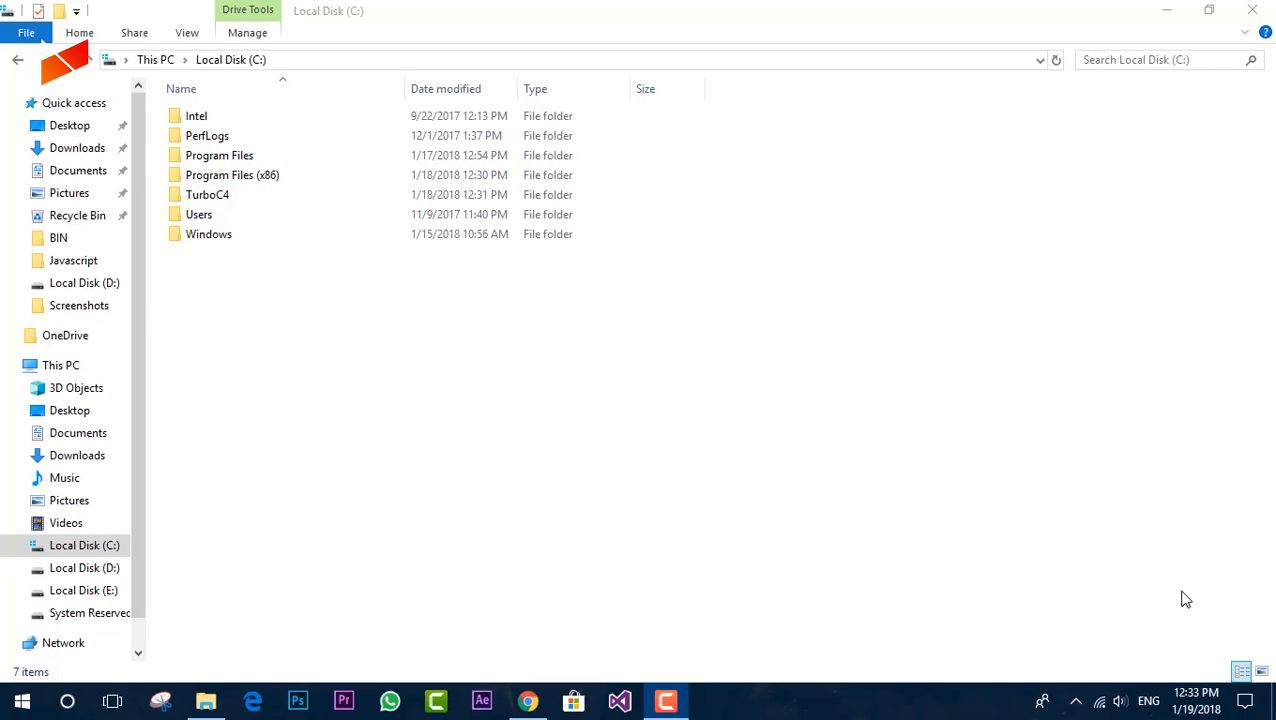
mouse_move(1252, 496)
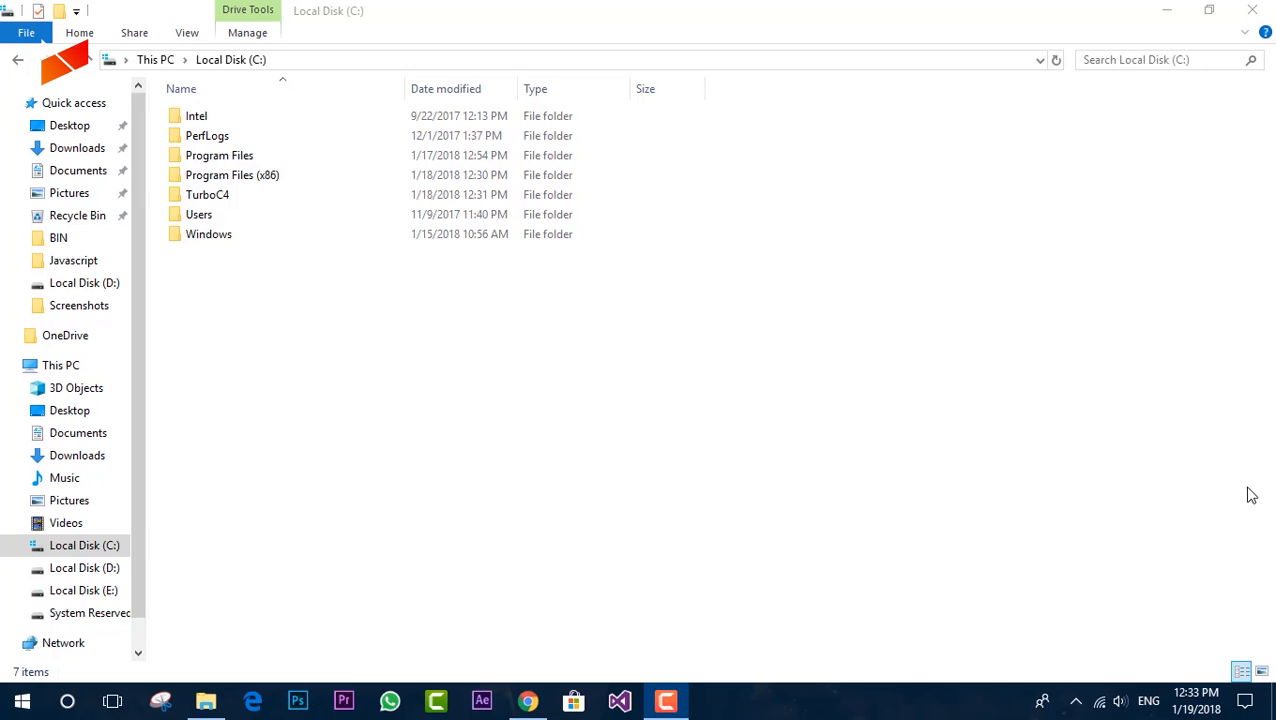
mouse_move(686, 342)
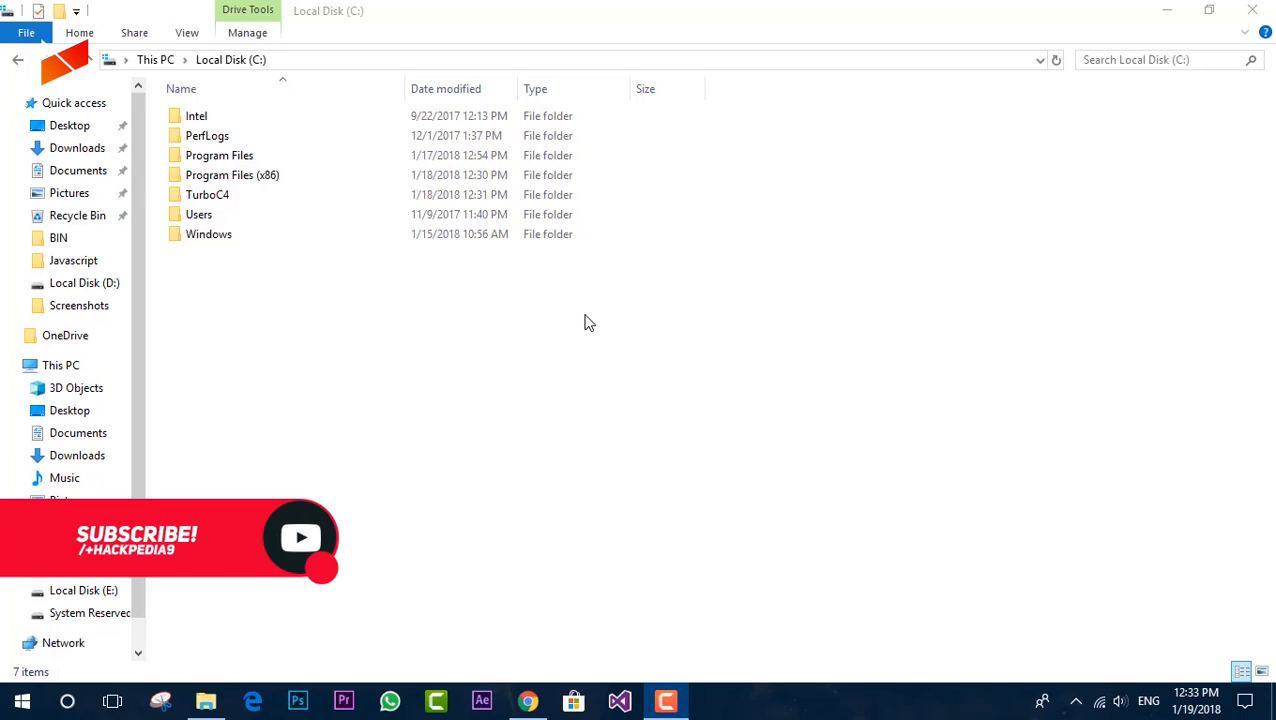
mouse_move(220, 312)
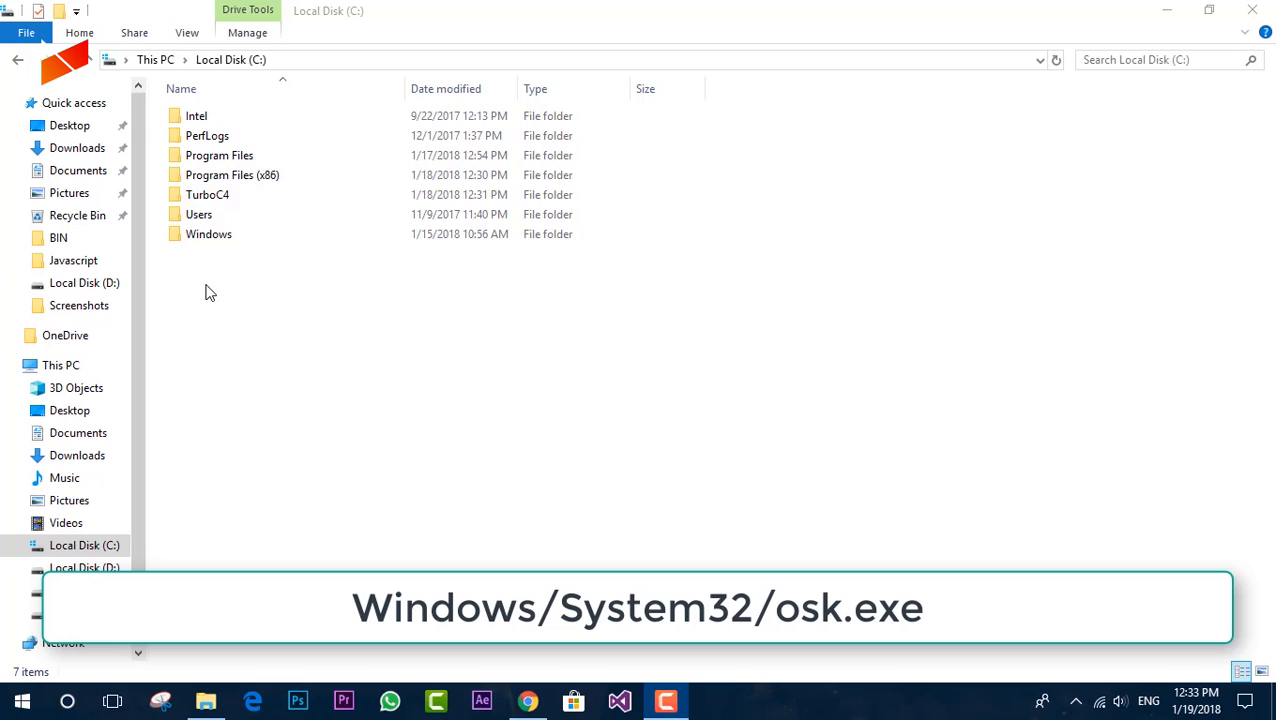
Open the Windows folder, locate osk.exe in System32 and launch the On-Screen Keyboard.
click(208, 234)
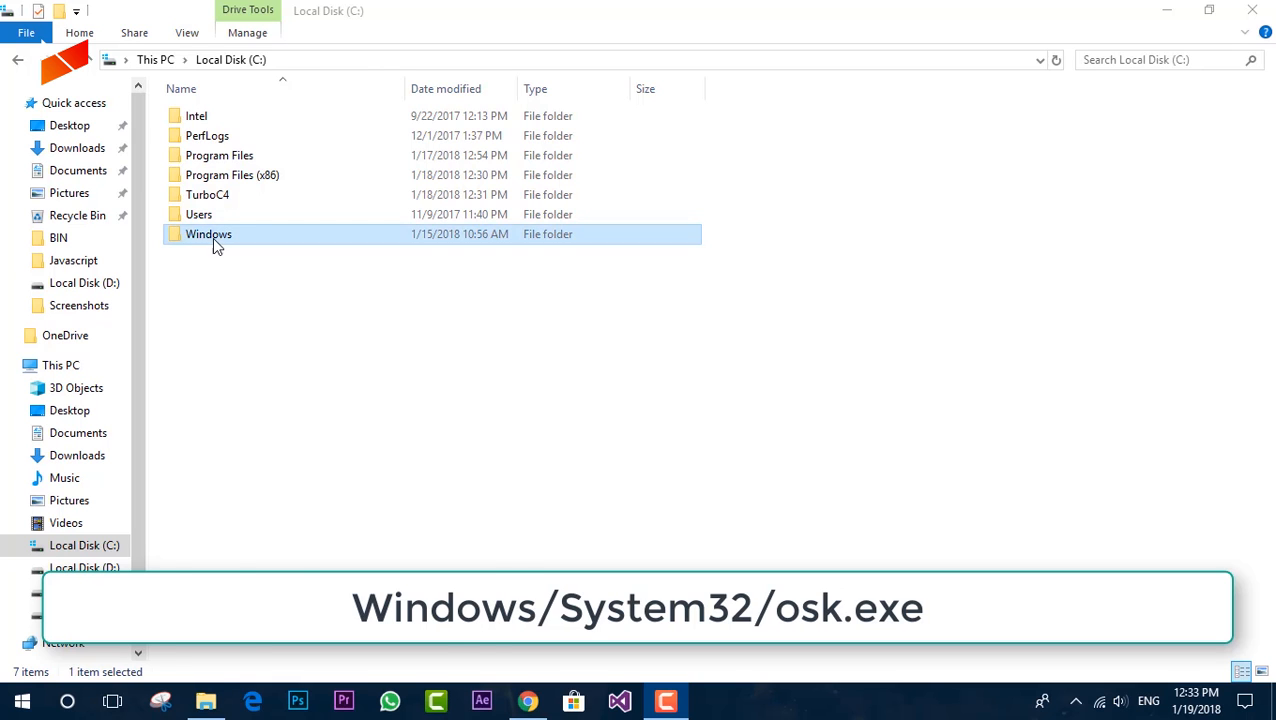
double_click(208, 234)
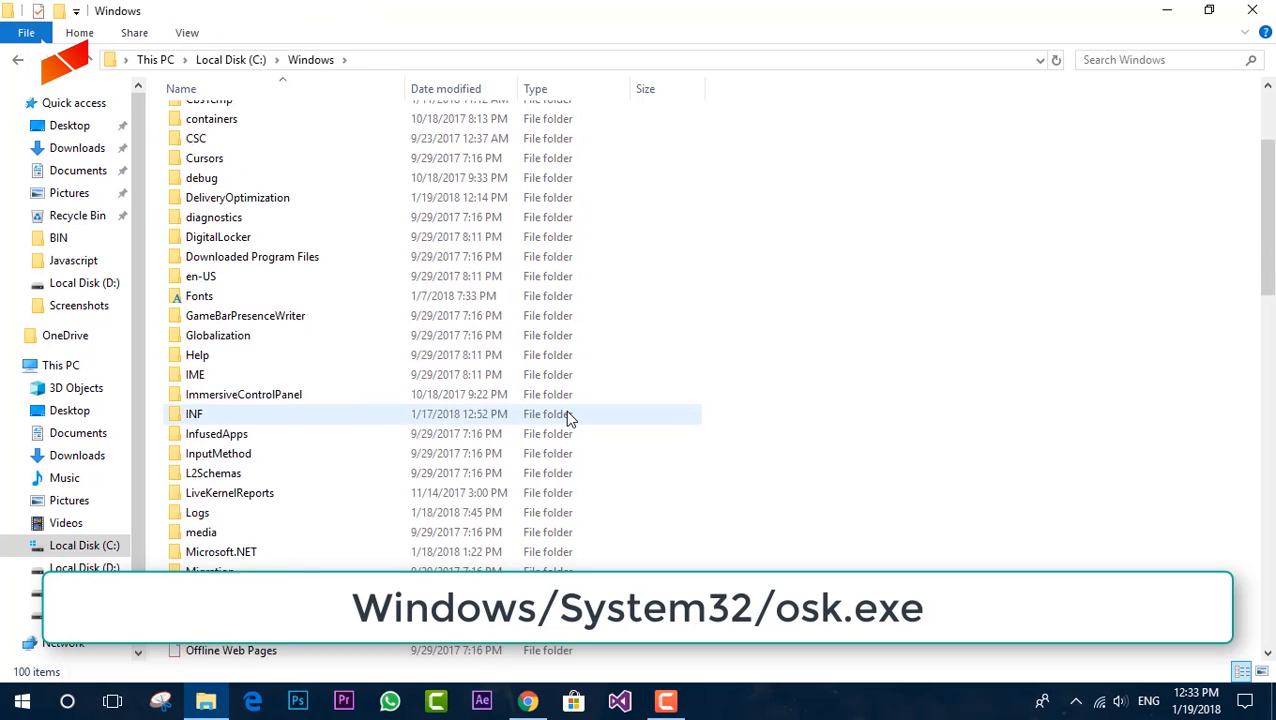
scroll(down, 3)
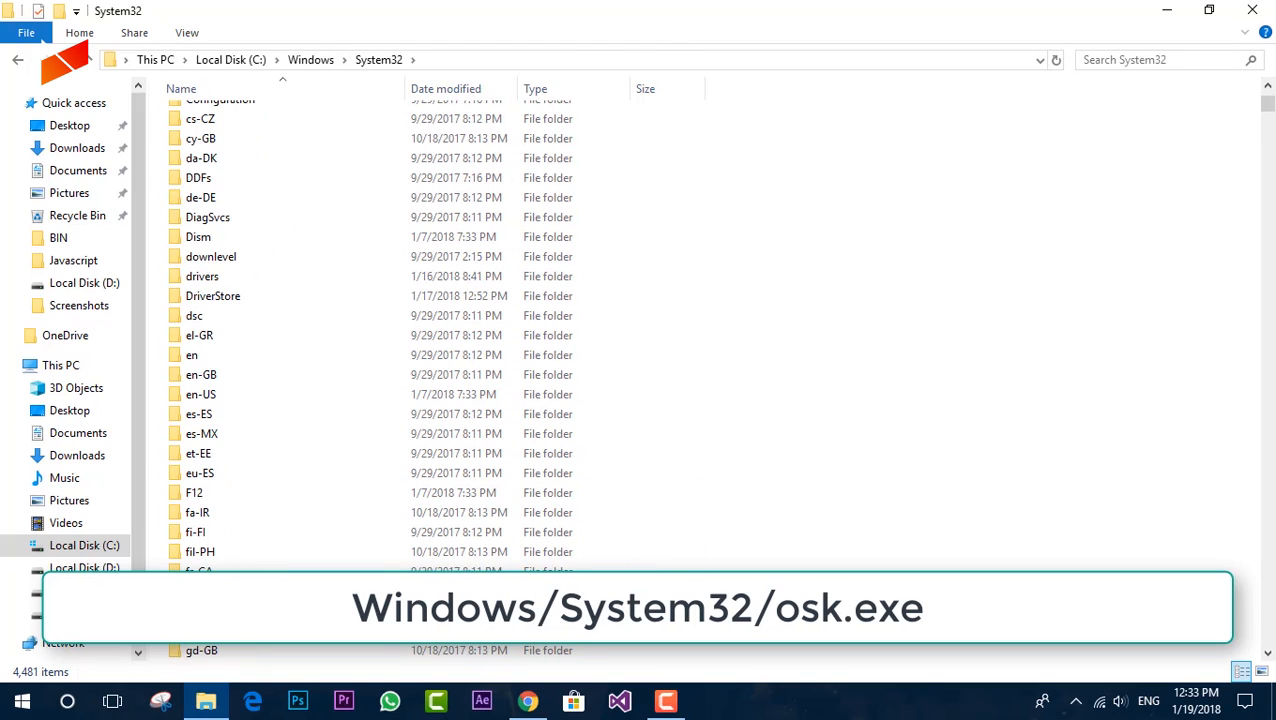
scroll(down, 3)
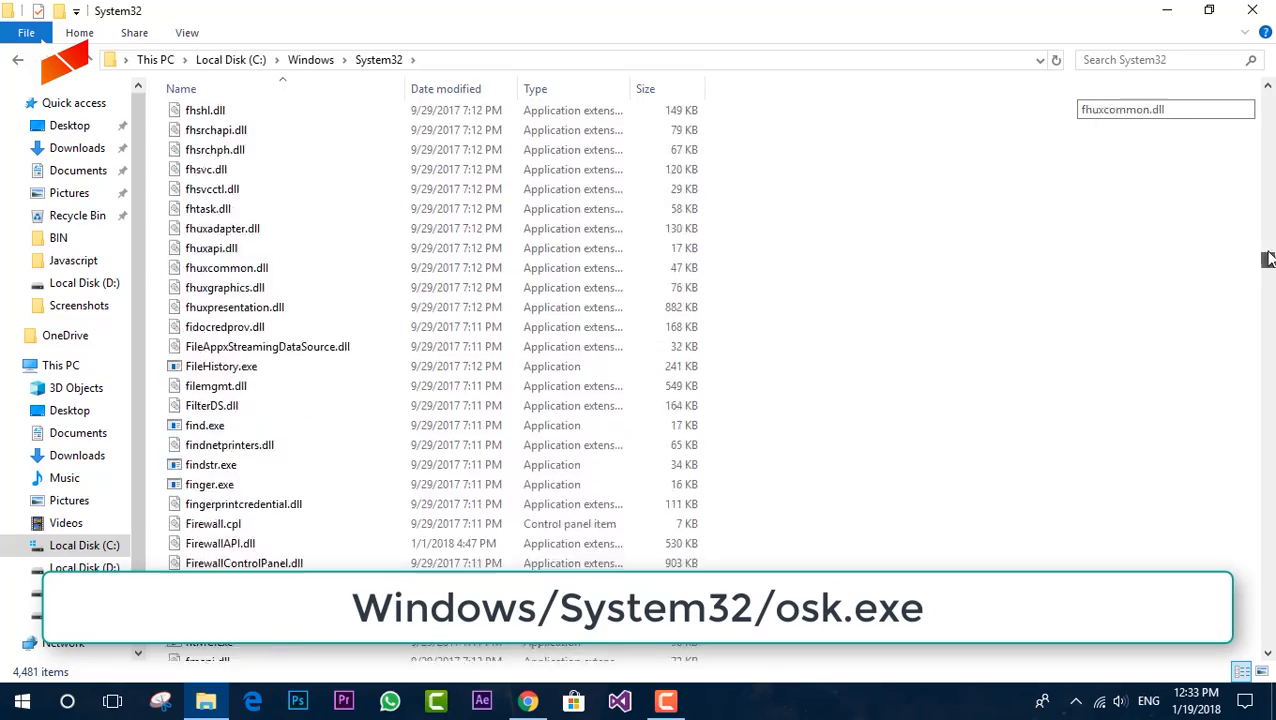
scroll(down, 3)
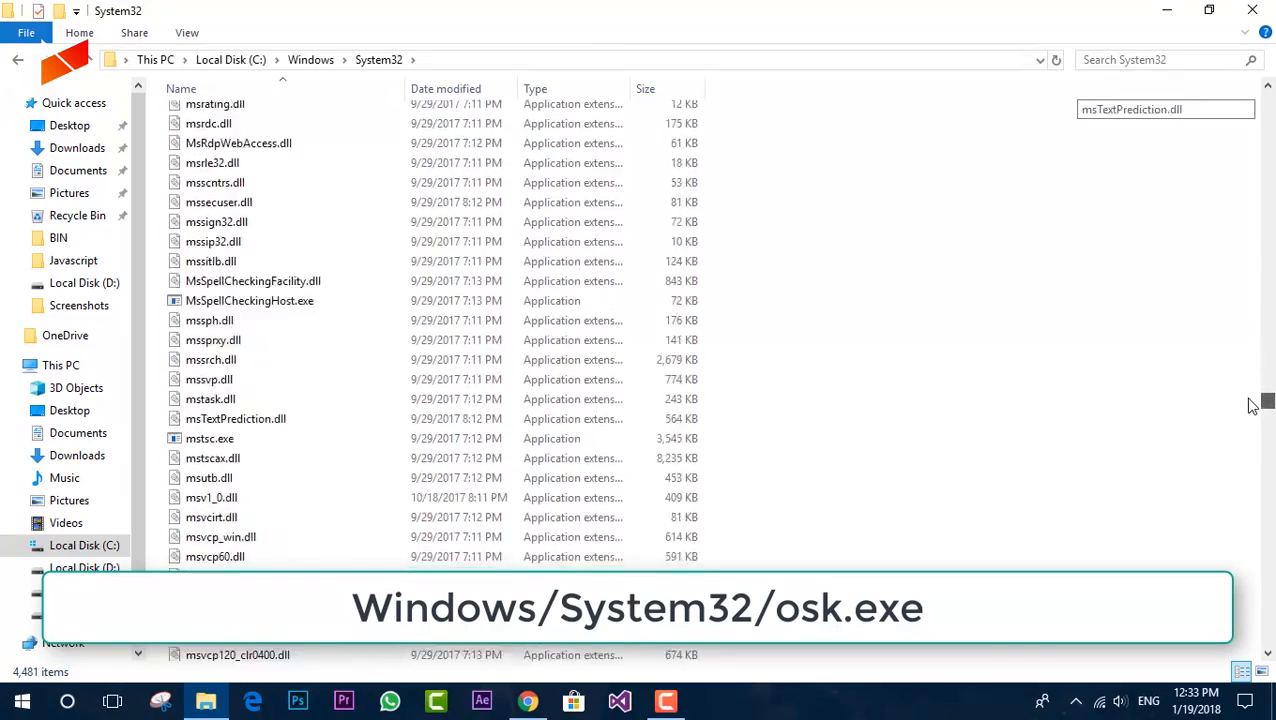
scroll(down, 3)
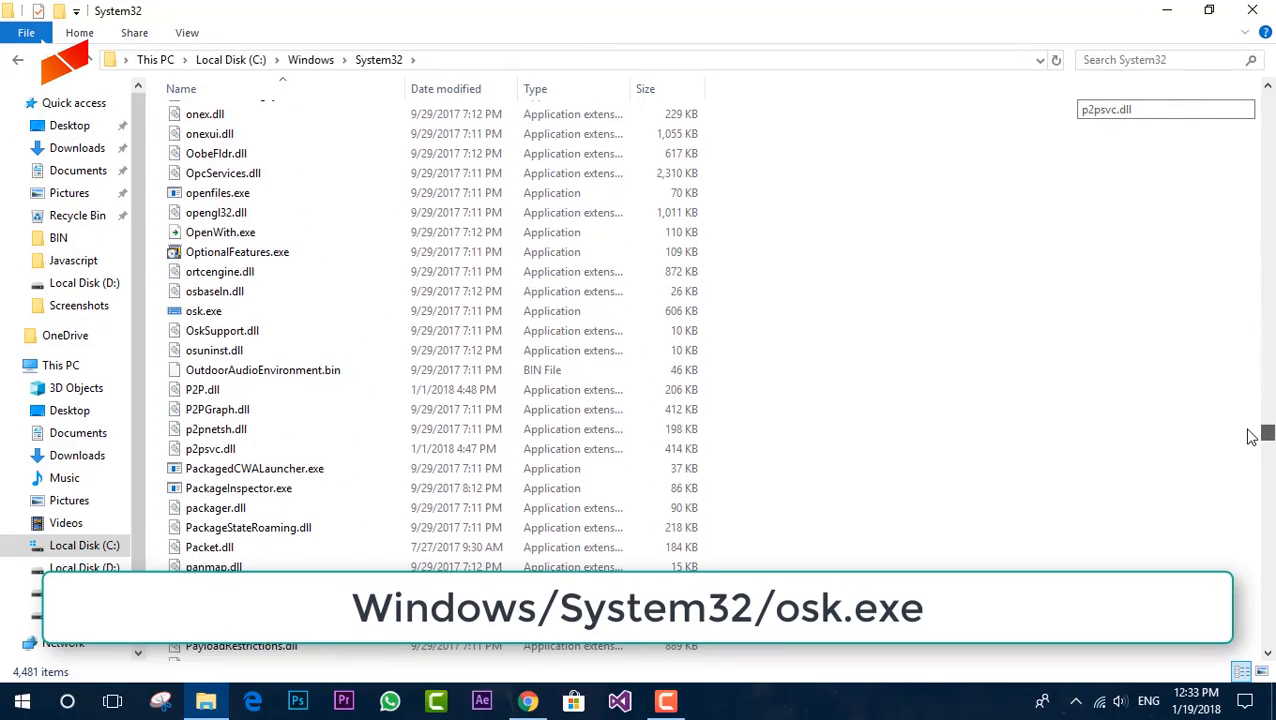
scroll(down, 3)
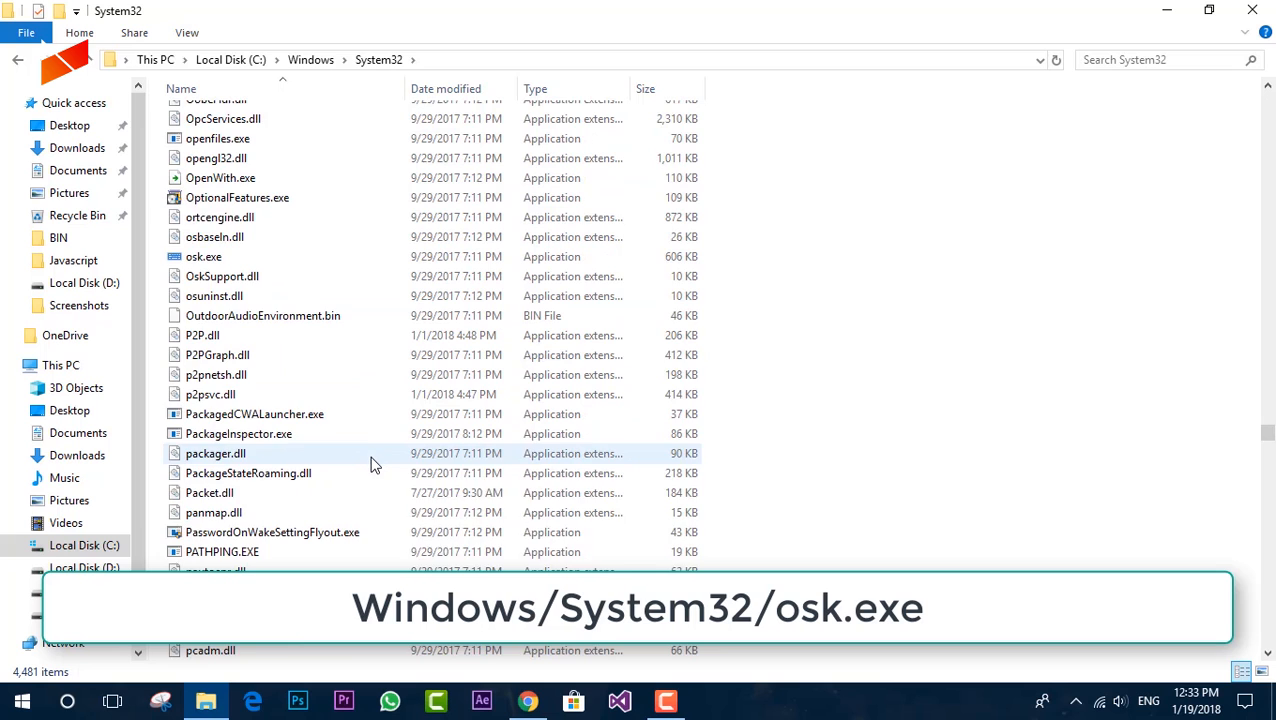
scroll(up, 3)
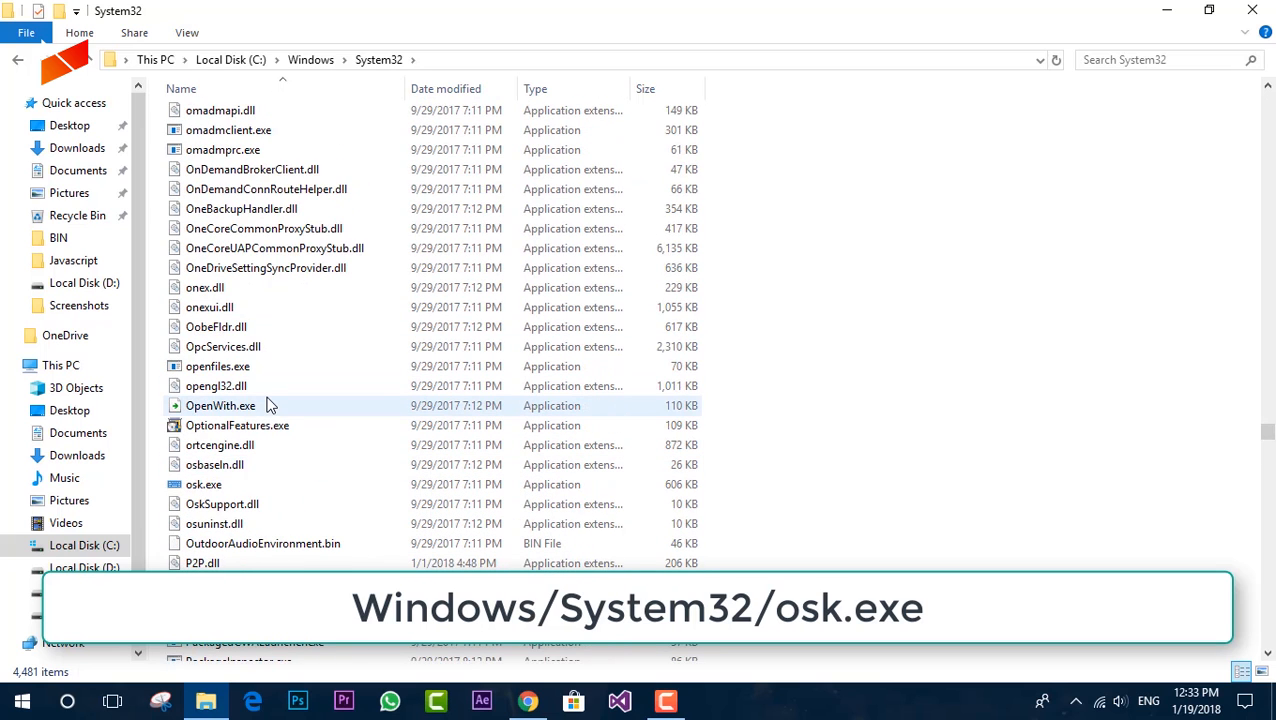
scroll(up, 3)
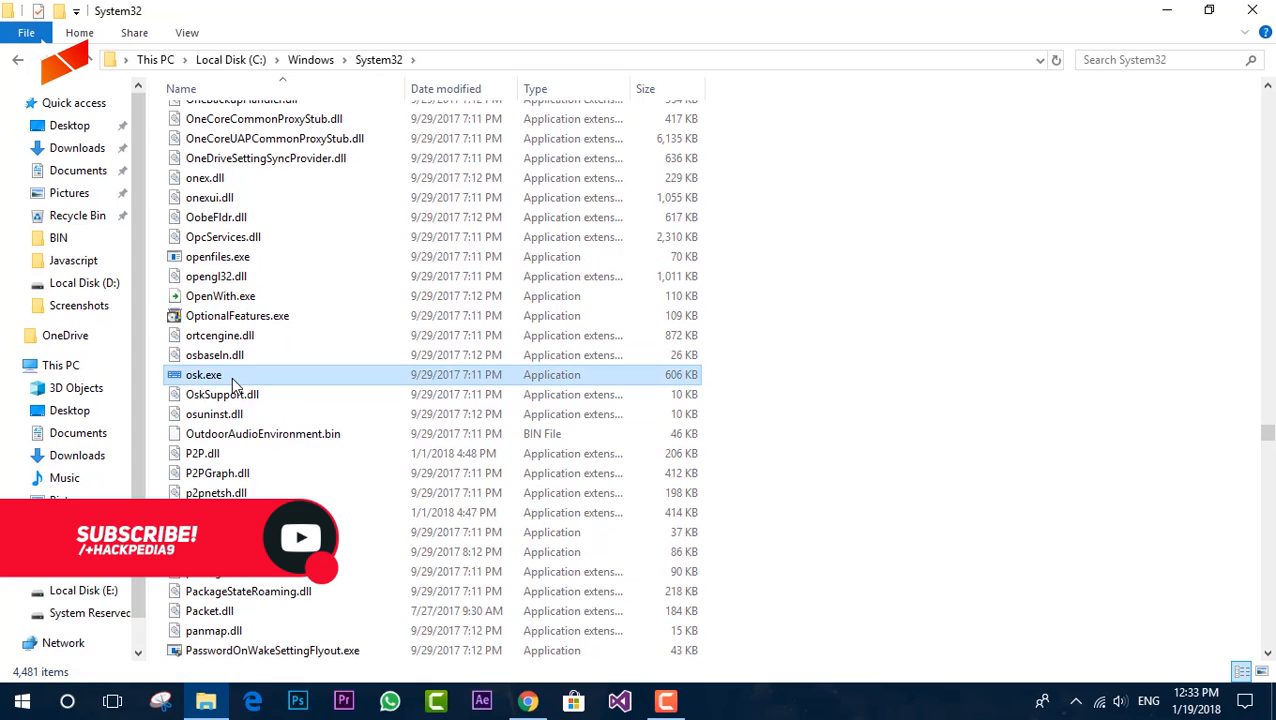
double_click(204, 374)
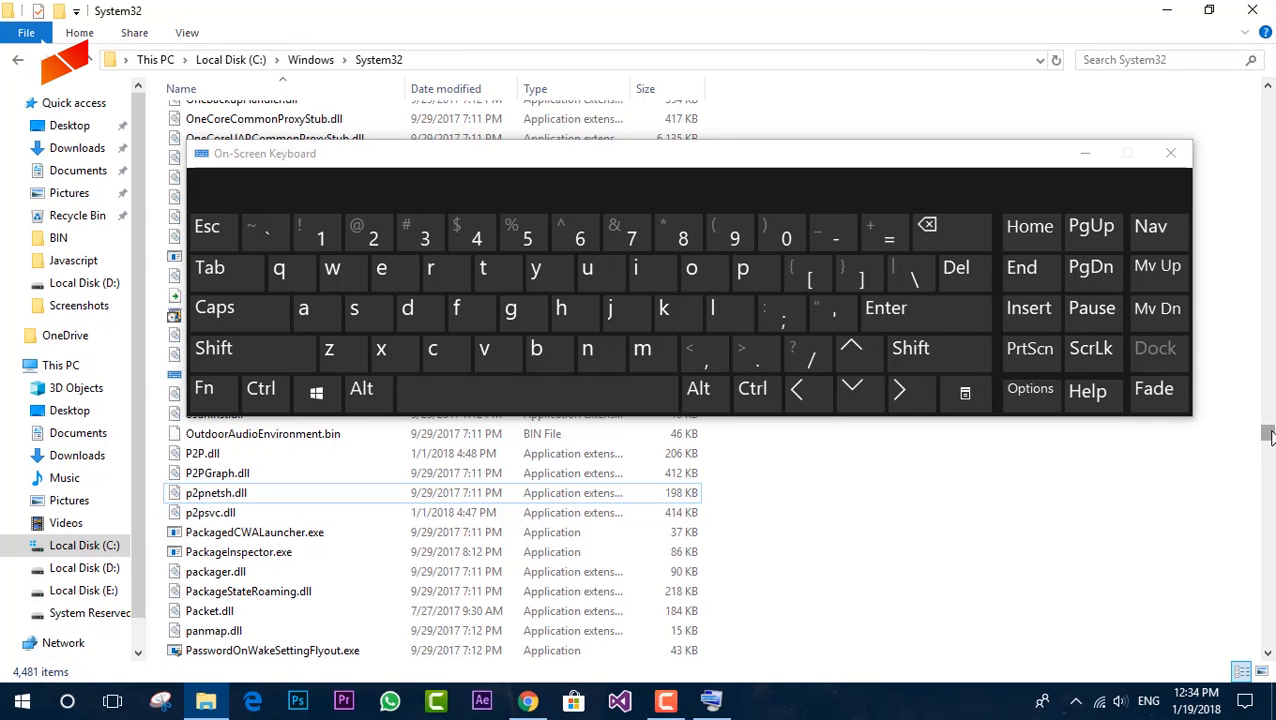
Search for regedit from the Start menu using the on-screen keys and launch Registry Editor.
scroll(down, 3)
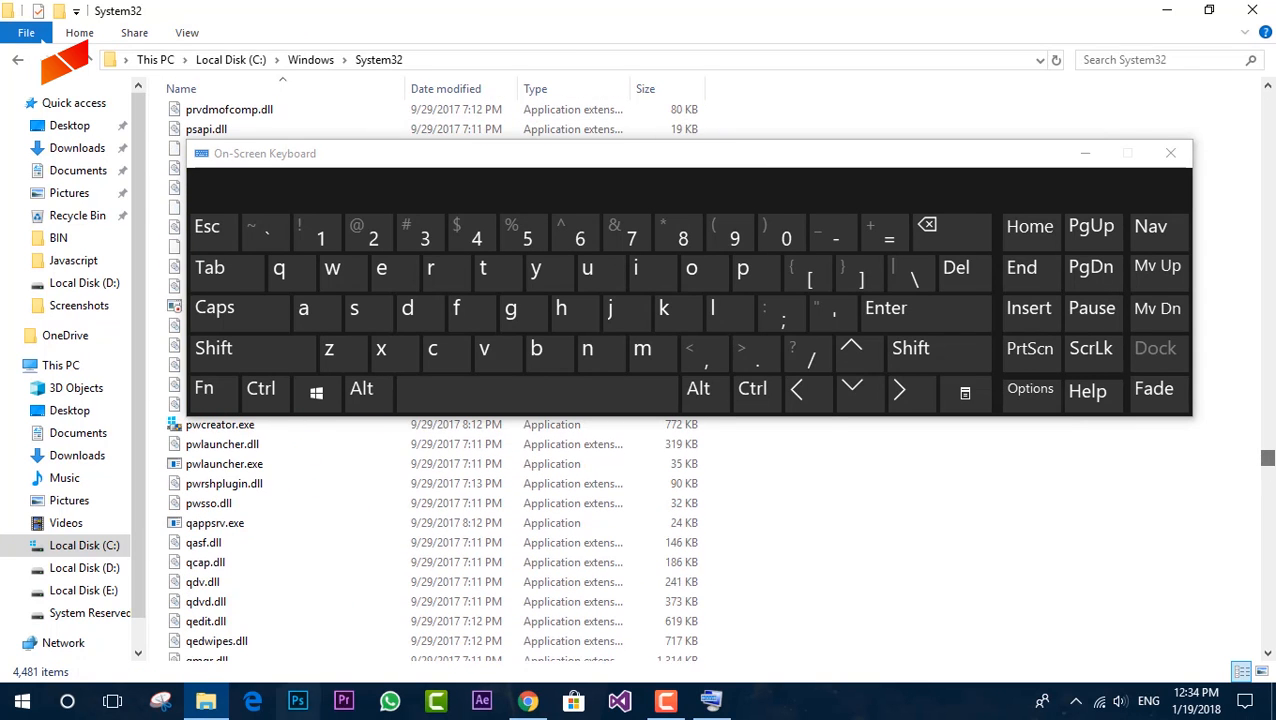
click(22, 700)
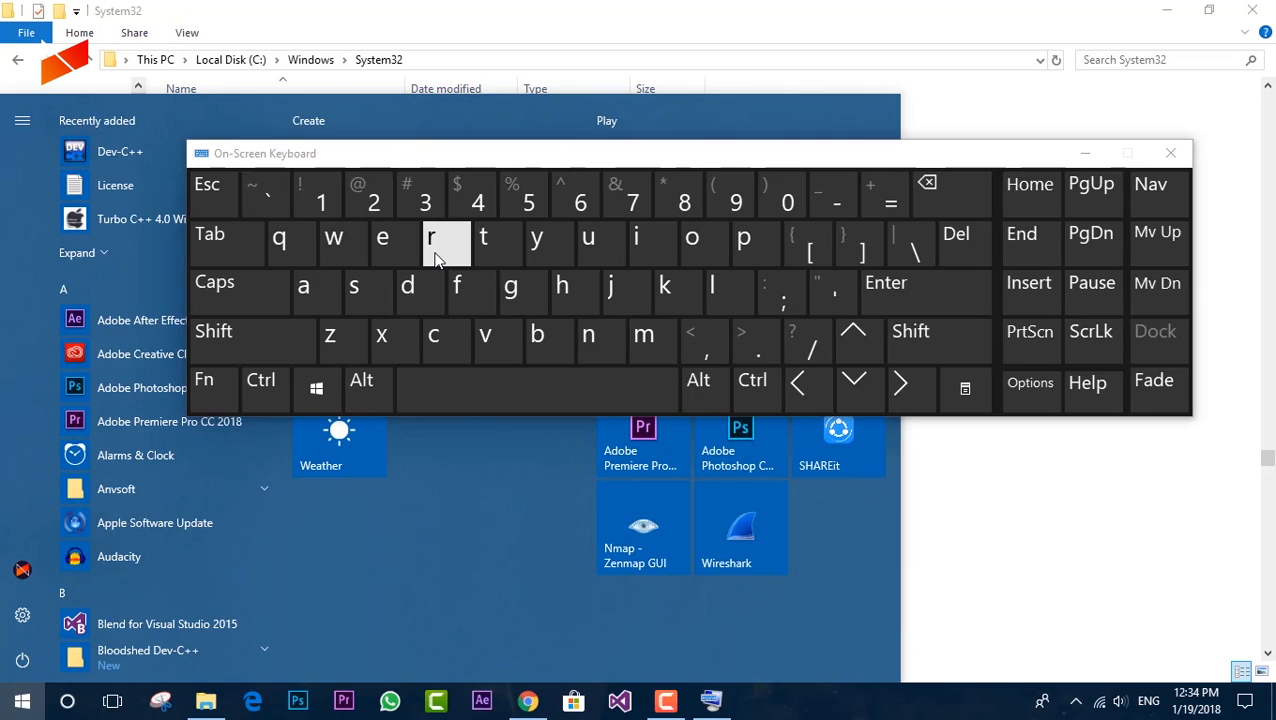
click(382, 270)
text(regedit)
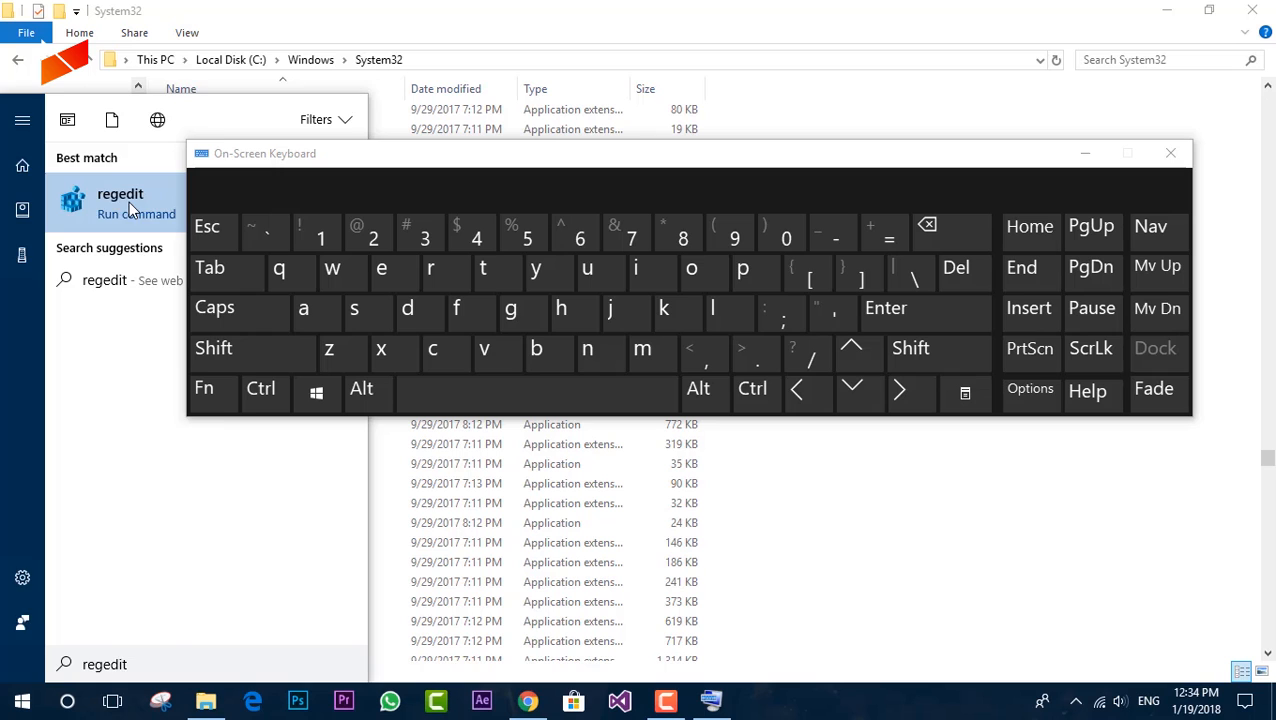
click(120, 200)
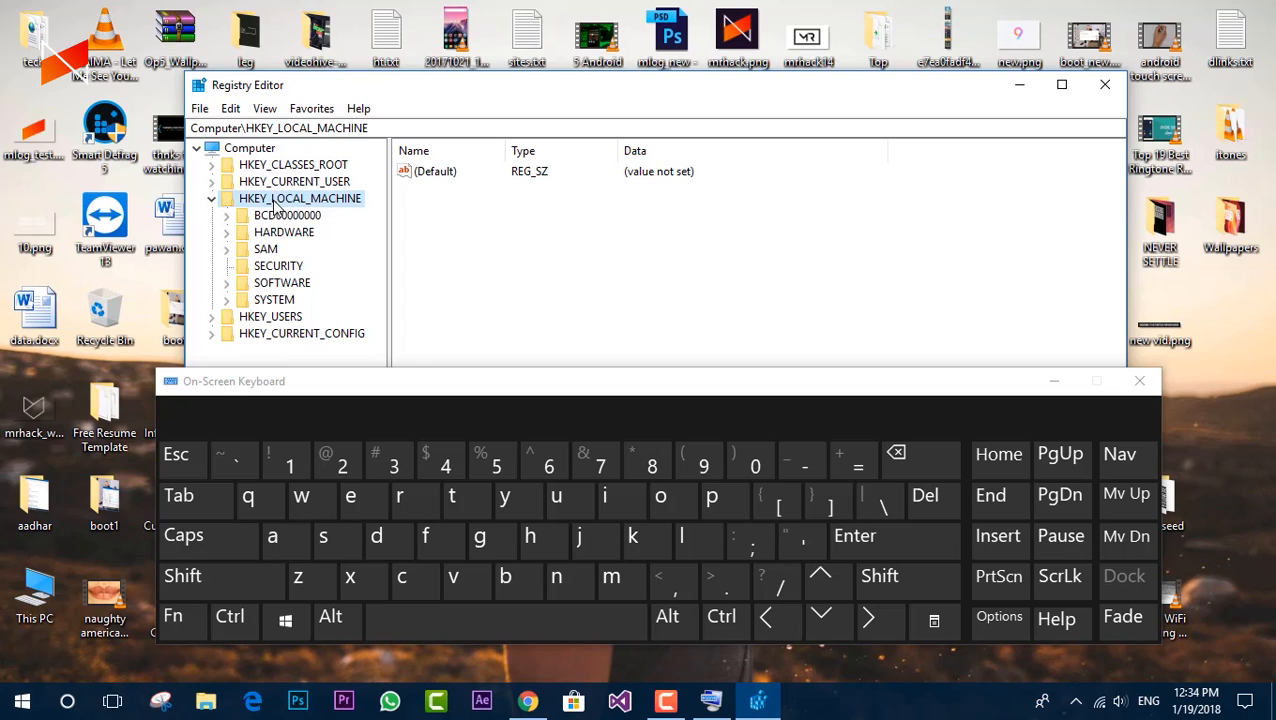
mouse_move(258, 292)
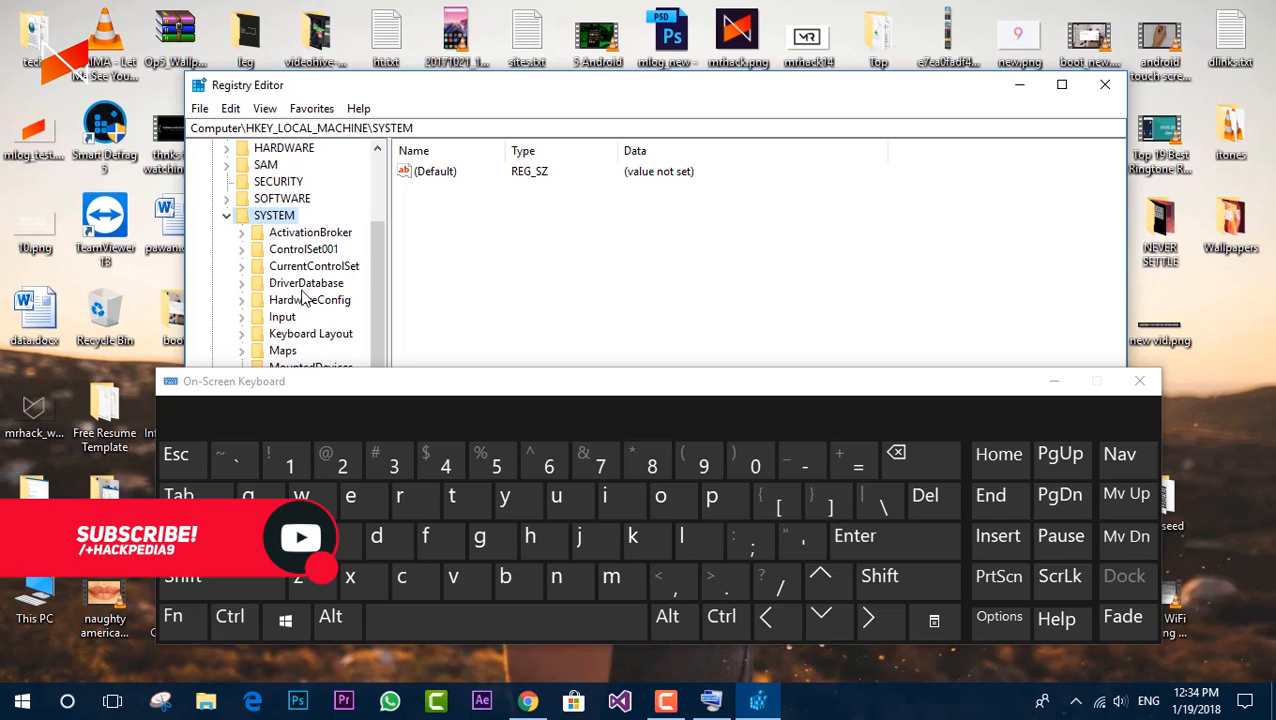
Expand CurrentControlSet, open Services and scroll the key tree to the i8042prt entry.
click(240, 264)
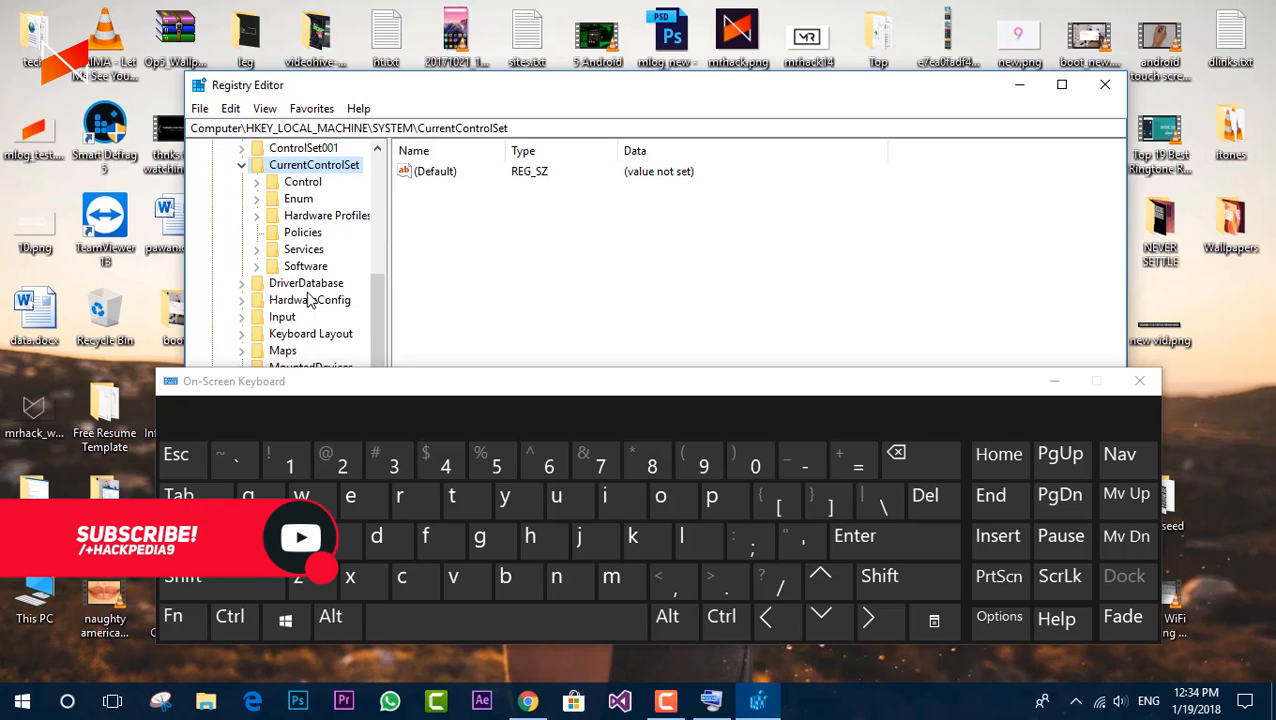
click(304, 248)
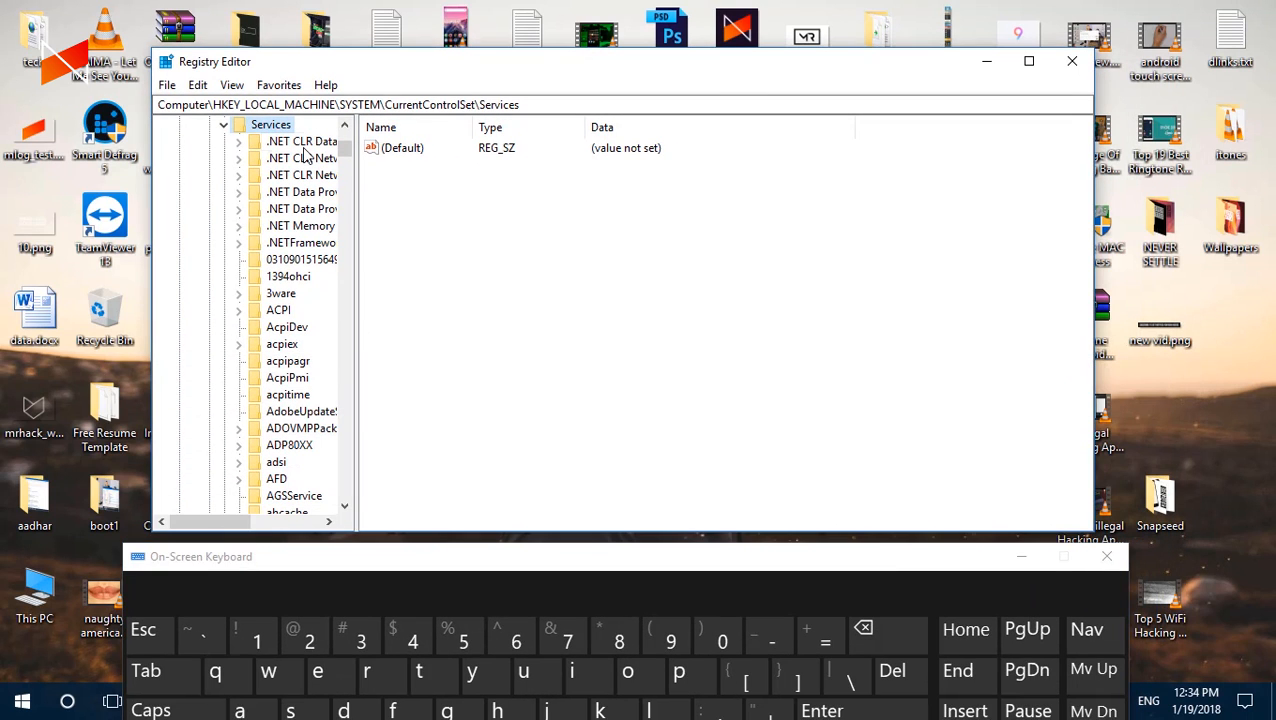
click(336, 104)
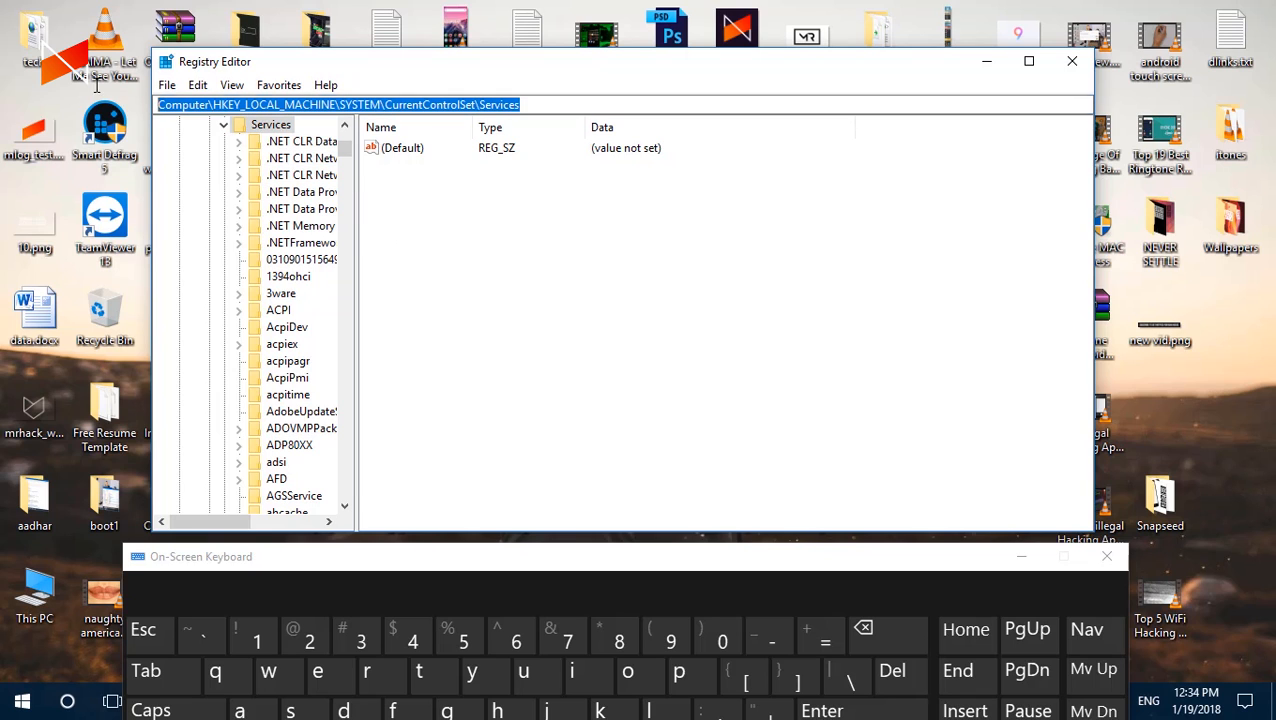
scroll(down, 3)
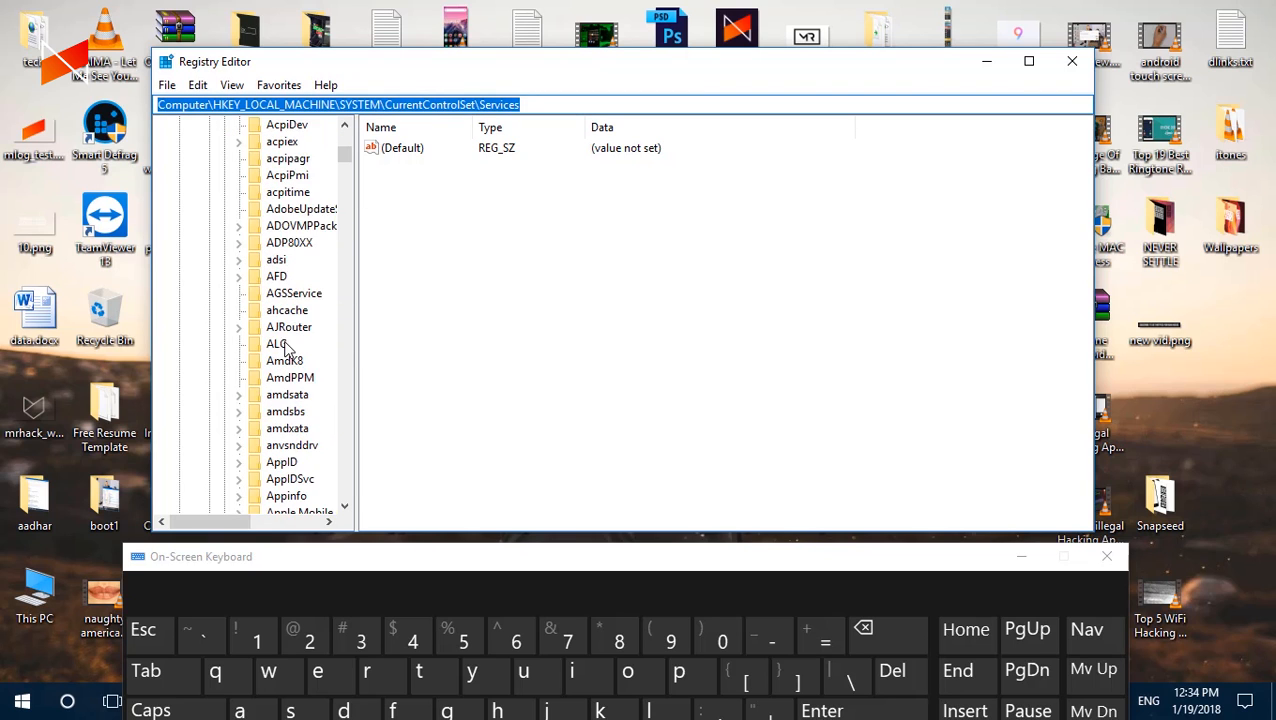
scroll(down, 3)
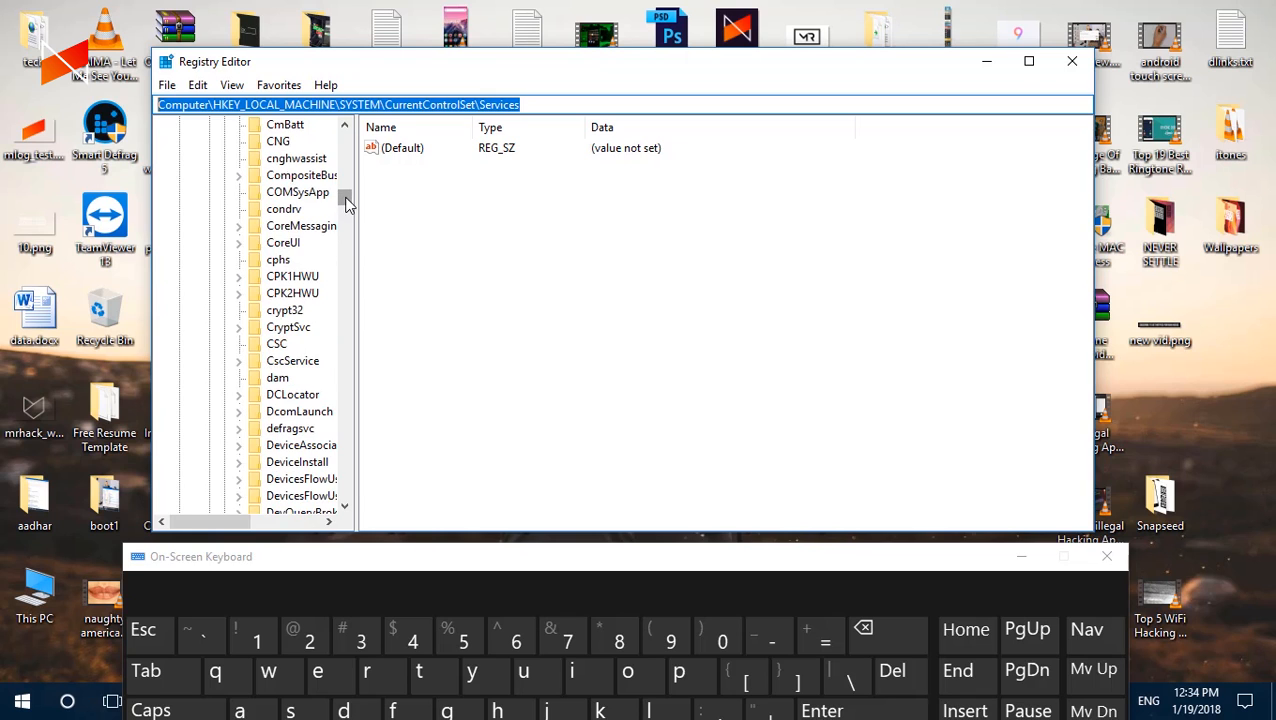
scroll(down, 3)
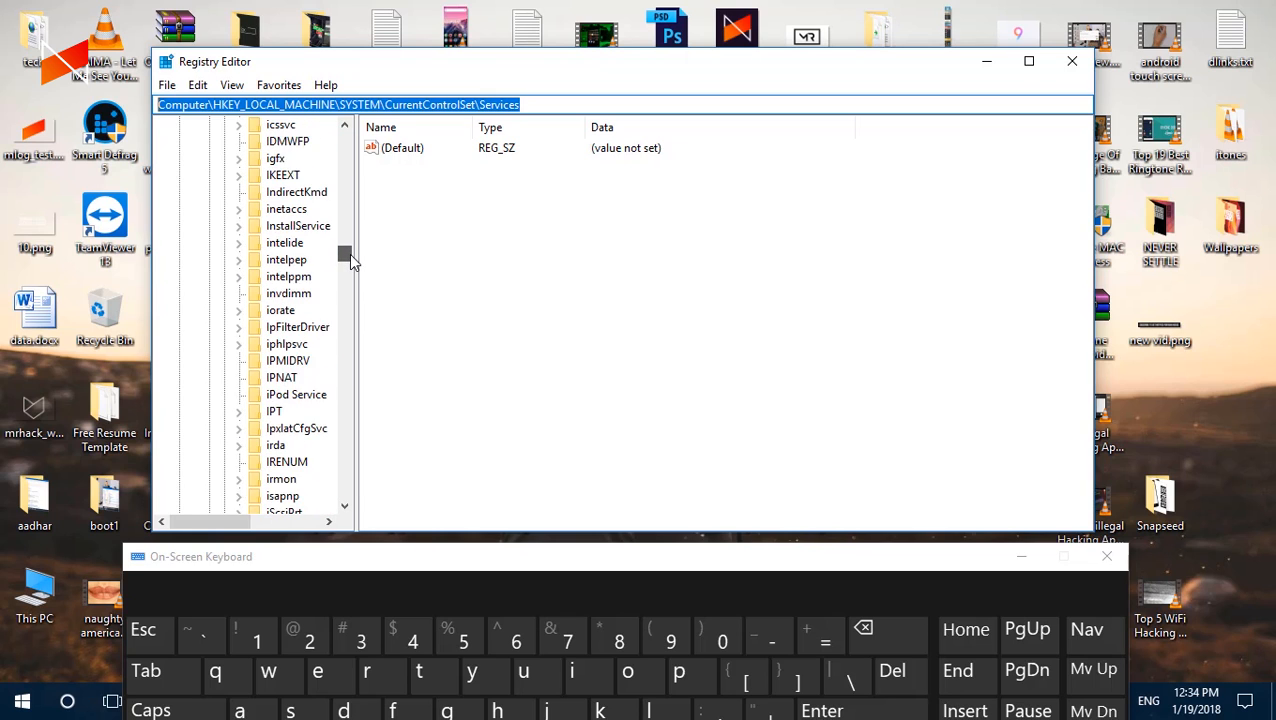
scroll(up, 3)
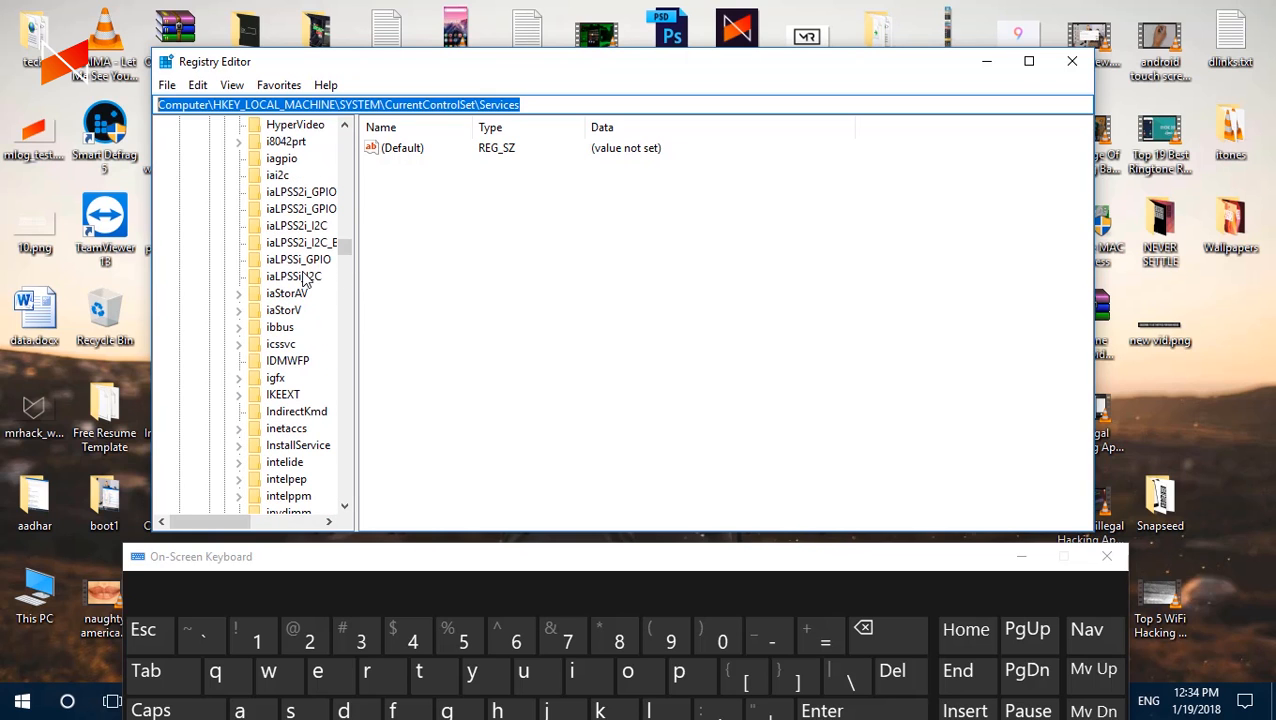
Set the i8042prt service's Start value data to 1 instead of 3.
click(286, 140)
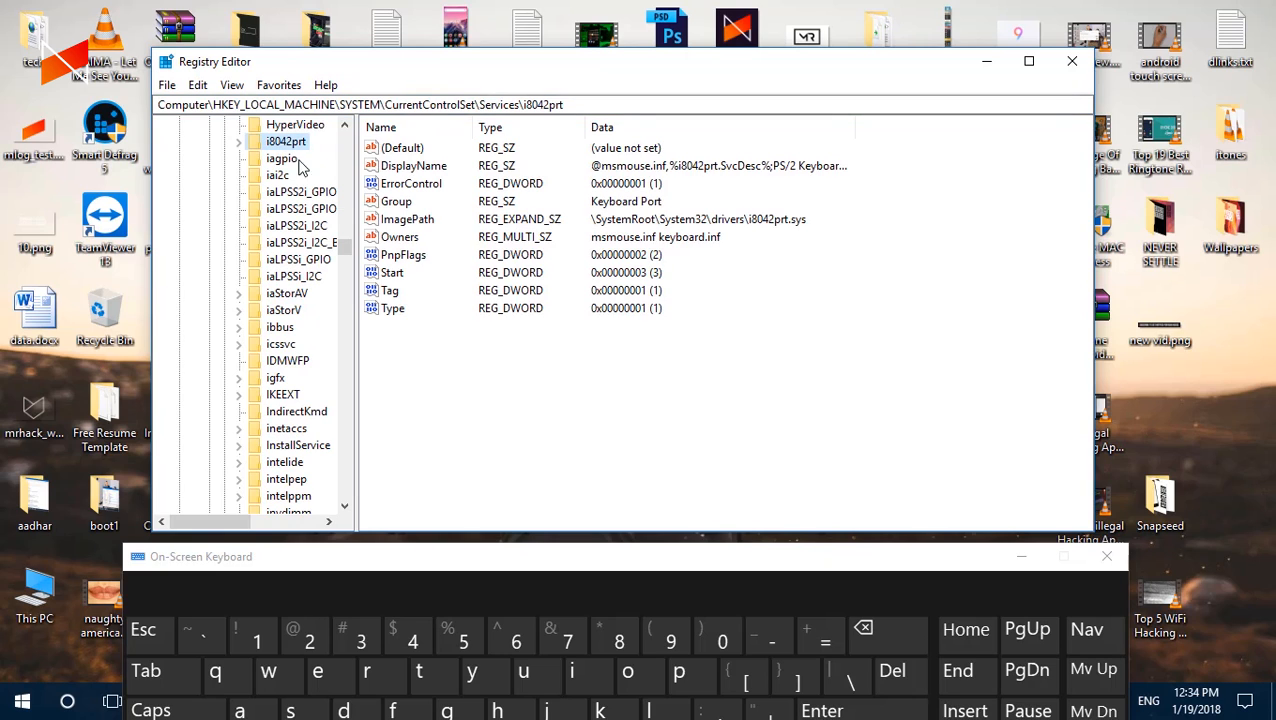
mouse_move(444, 412)
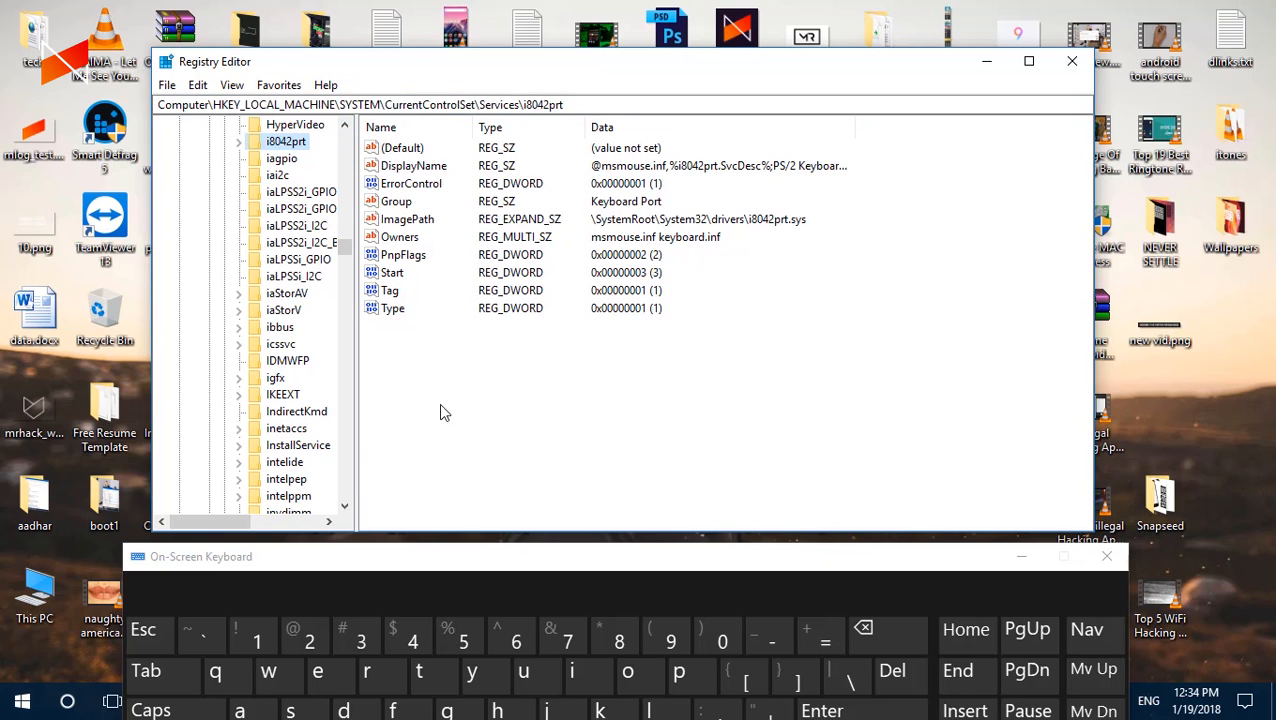
click(392, 272)
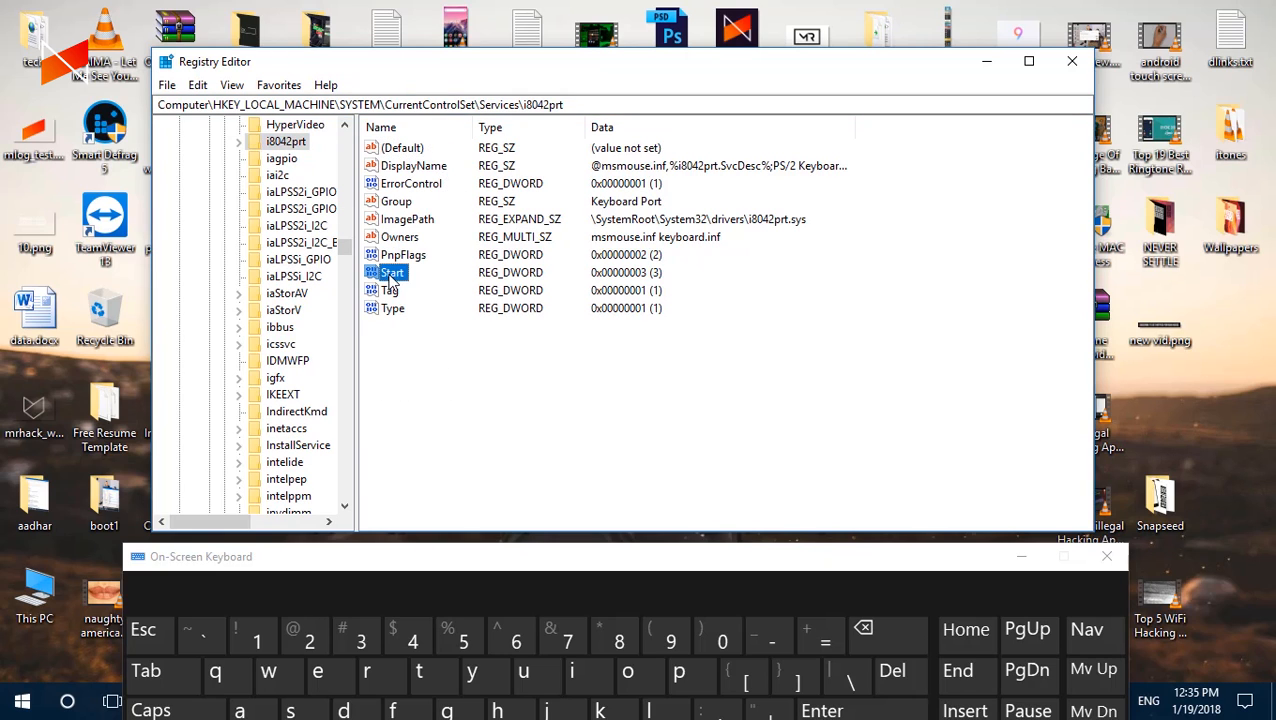
double_click(394, 272)
text(1)
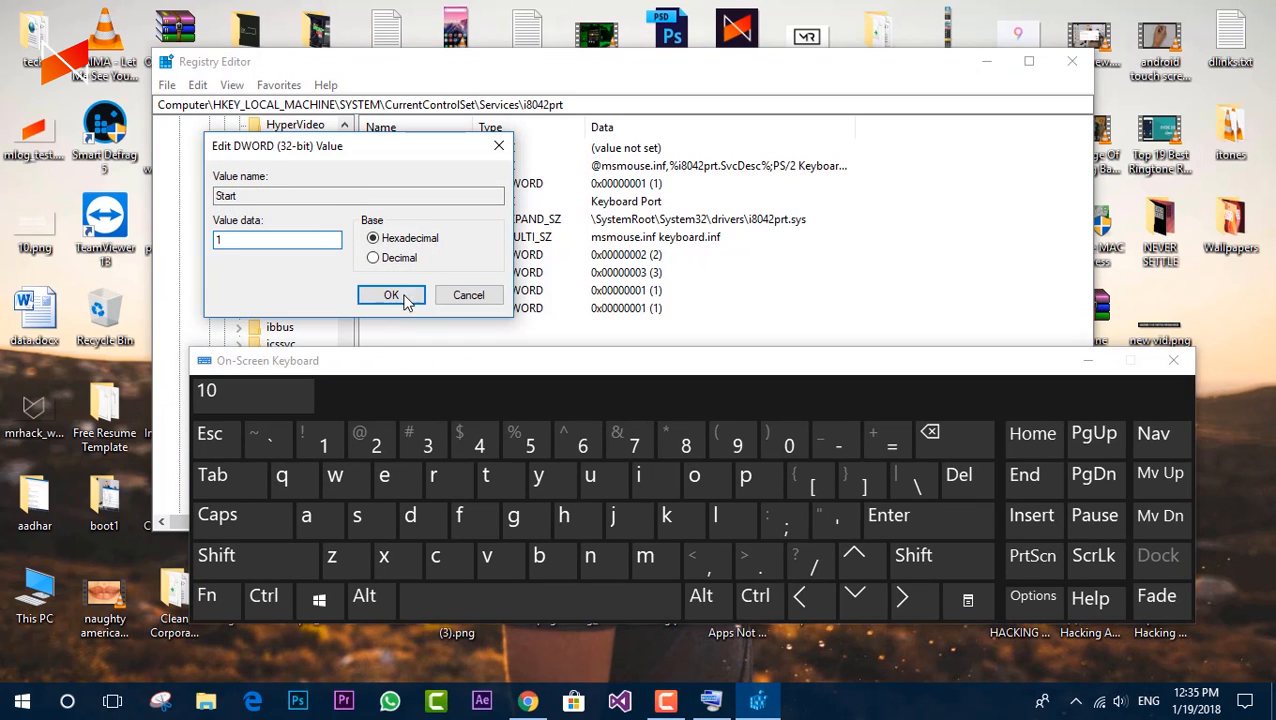
click(392, 294)
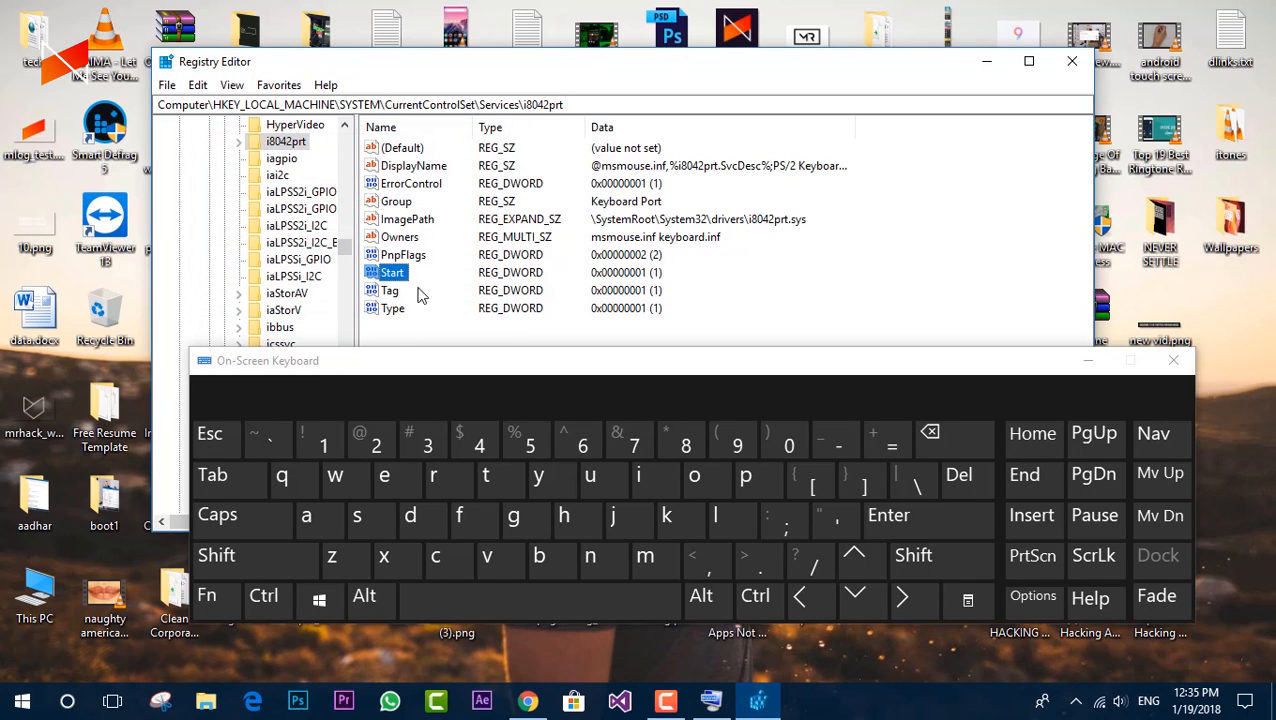
Exit Registry Editor via File > Exit.
click(168, 84)
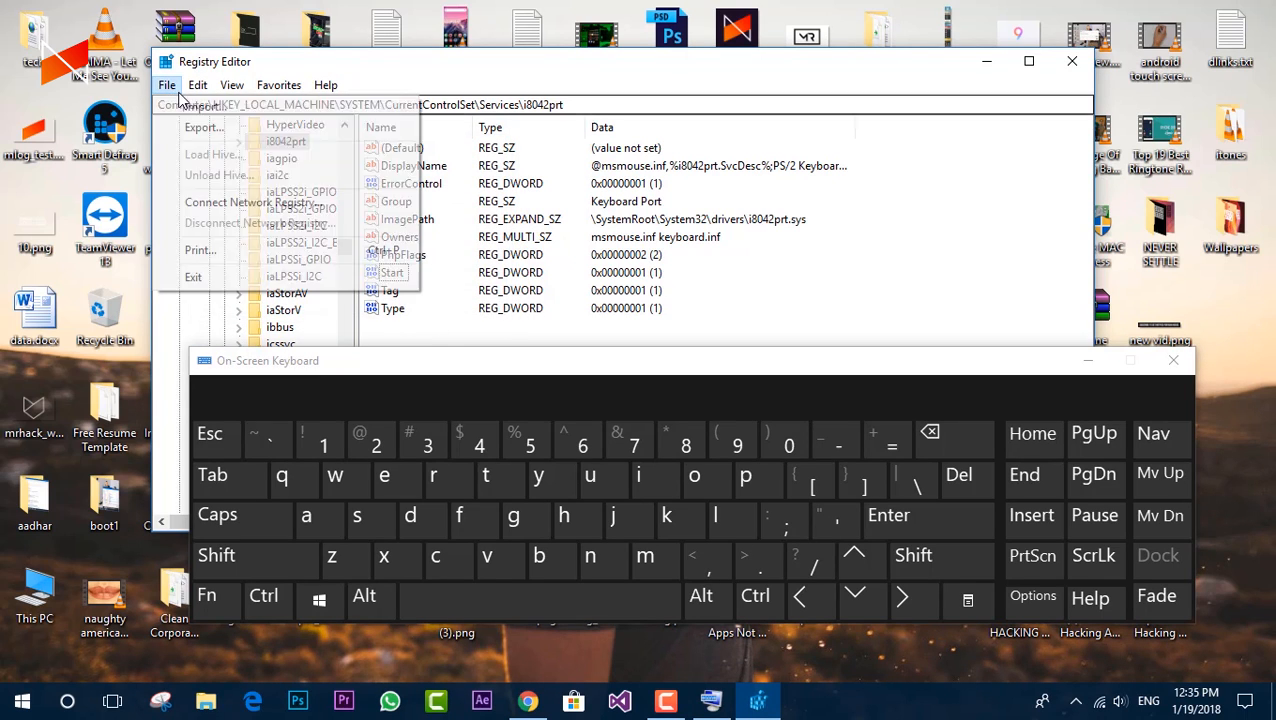
click(196, 84)
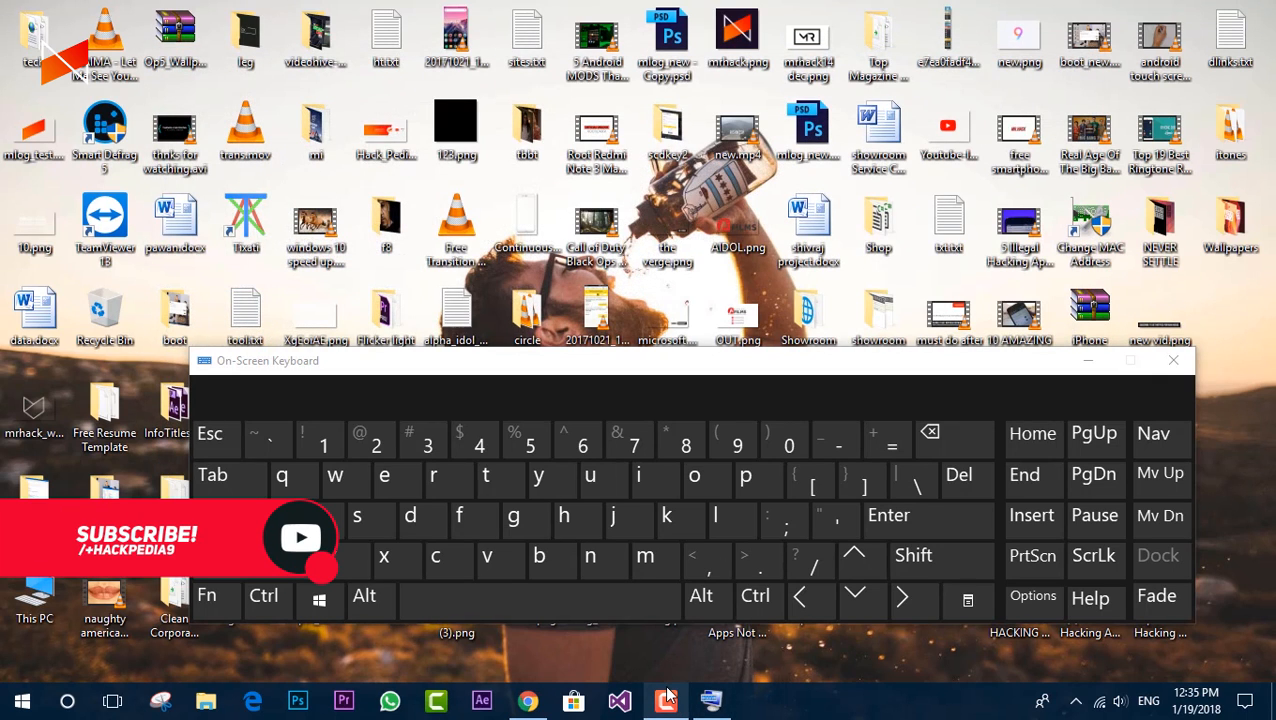
mouse_move(664, 696)
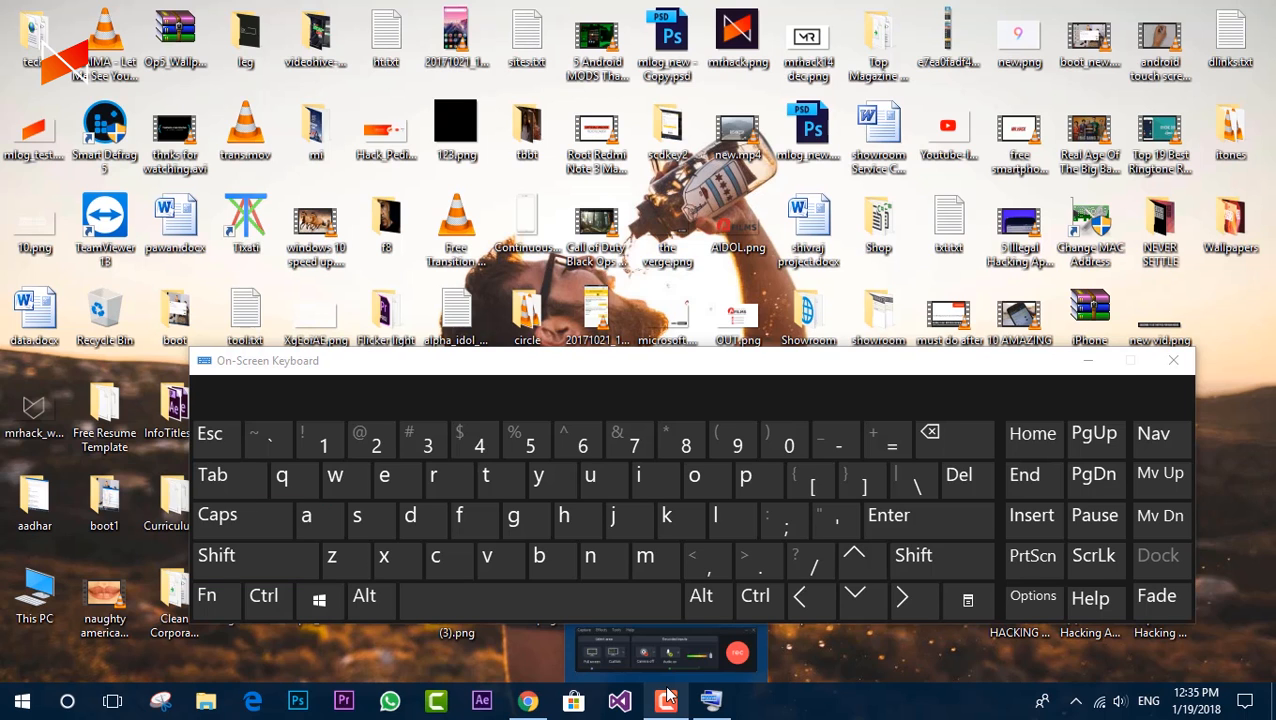
Close the On-Screen Keyboard window, leaving This PC open in File Explorer.
click(20, 700)
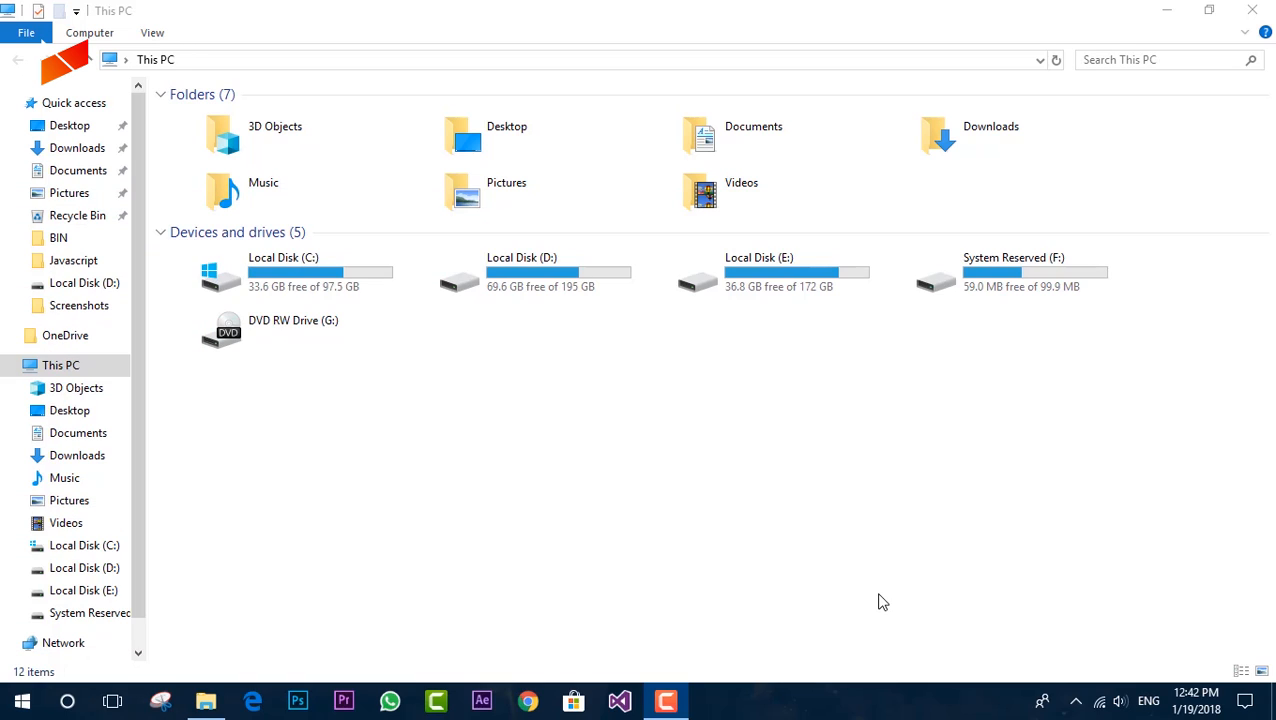
click(22, 700)
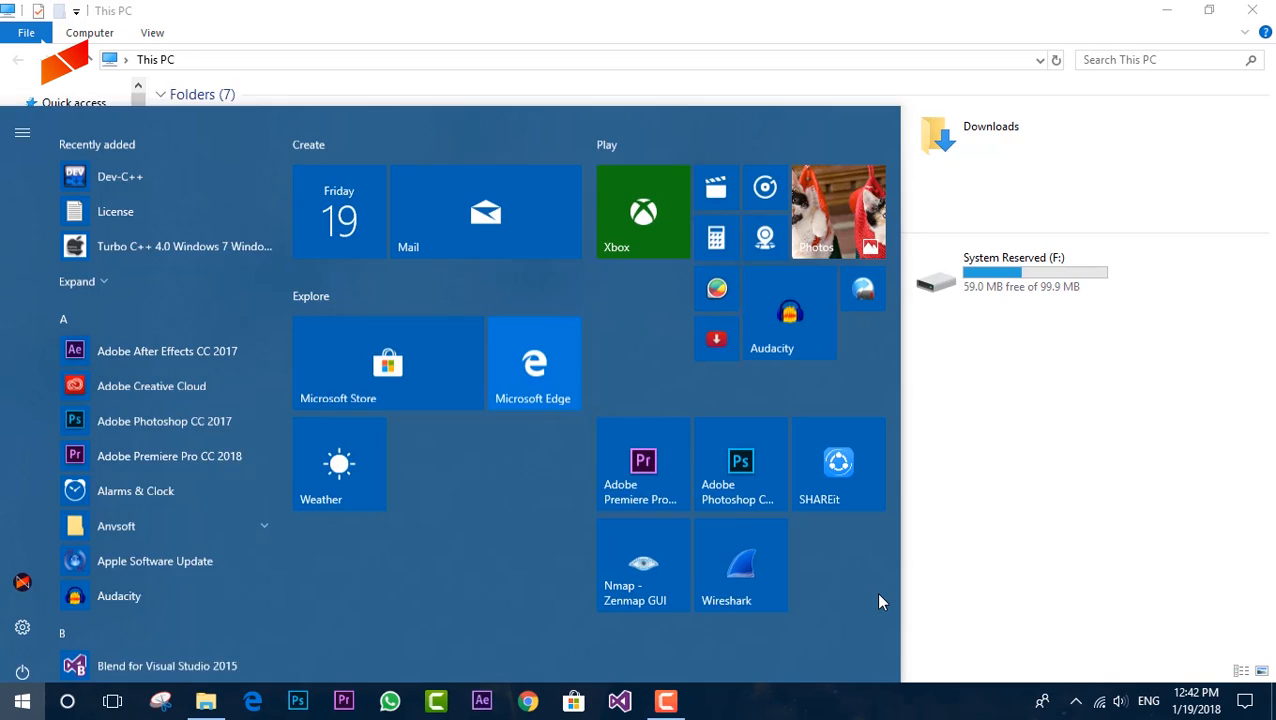
text(billg)
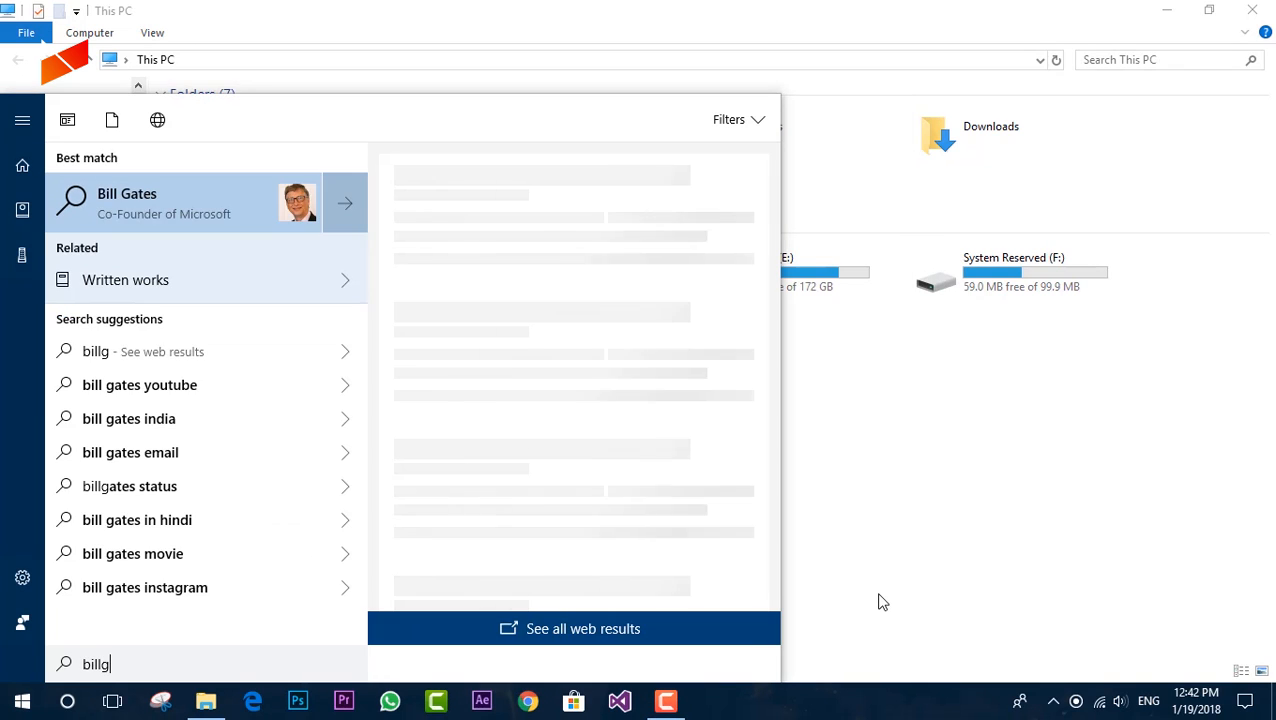
key(backspace)
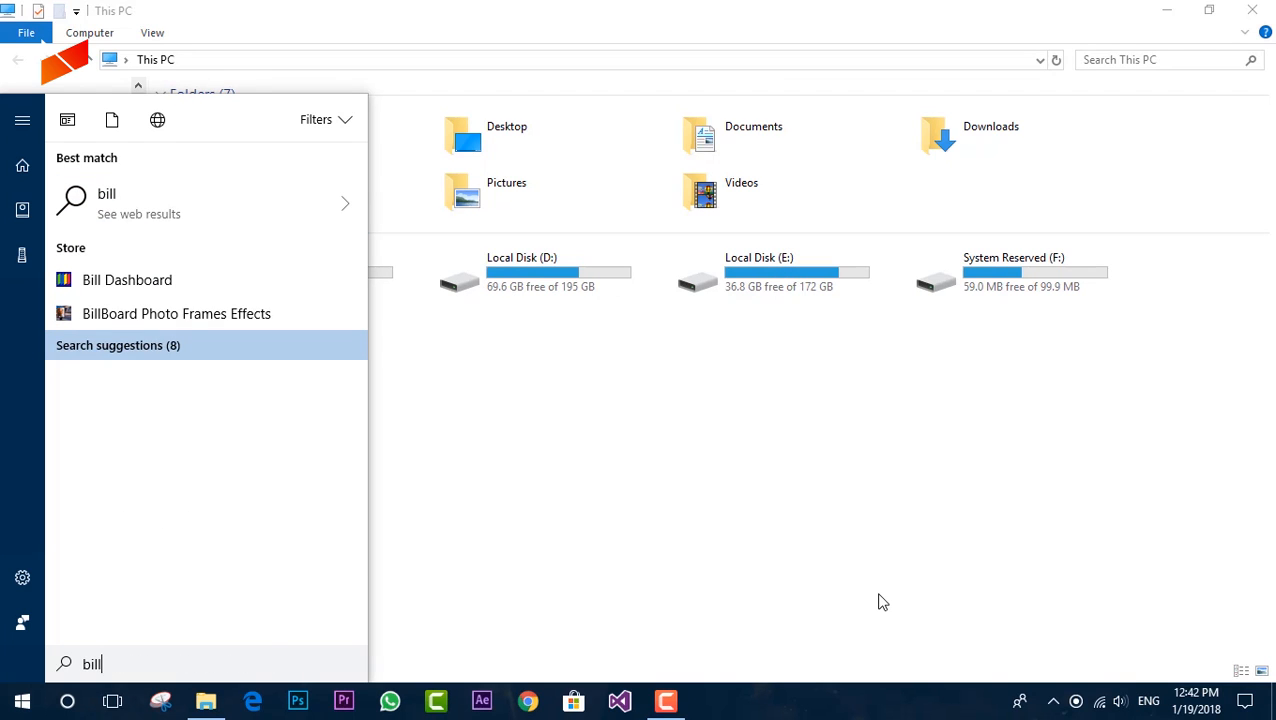
click(22, 576)
text(a)
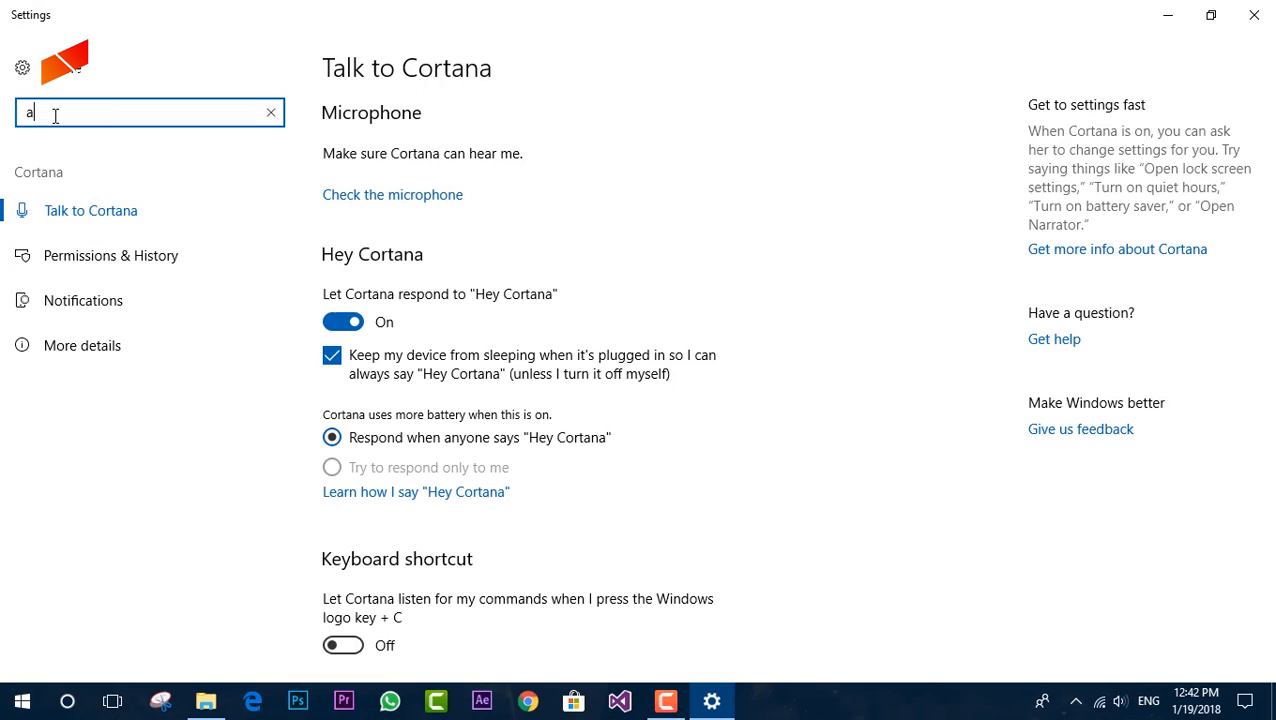
text(cti)
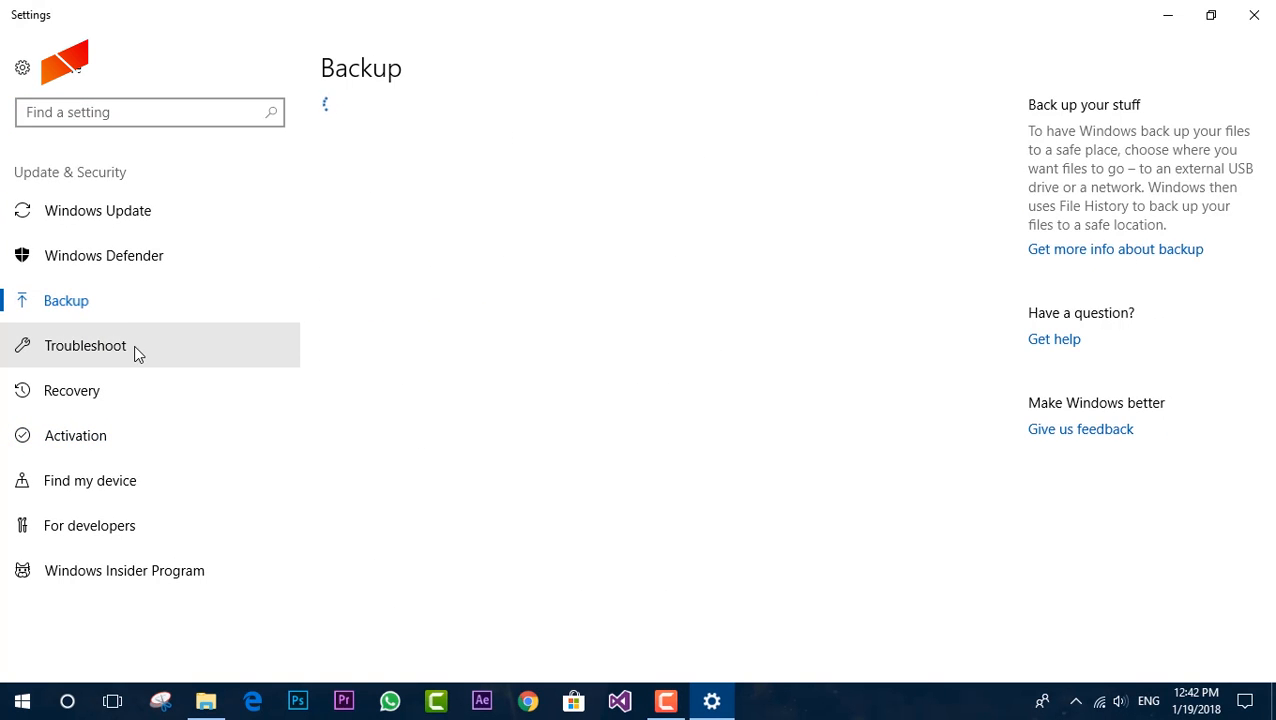
click(204, 700)
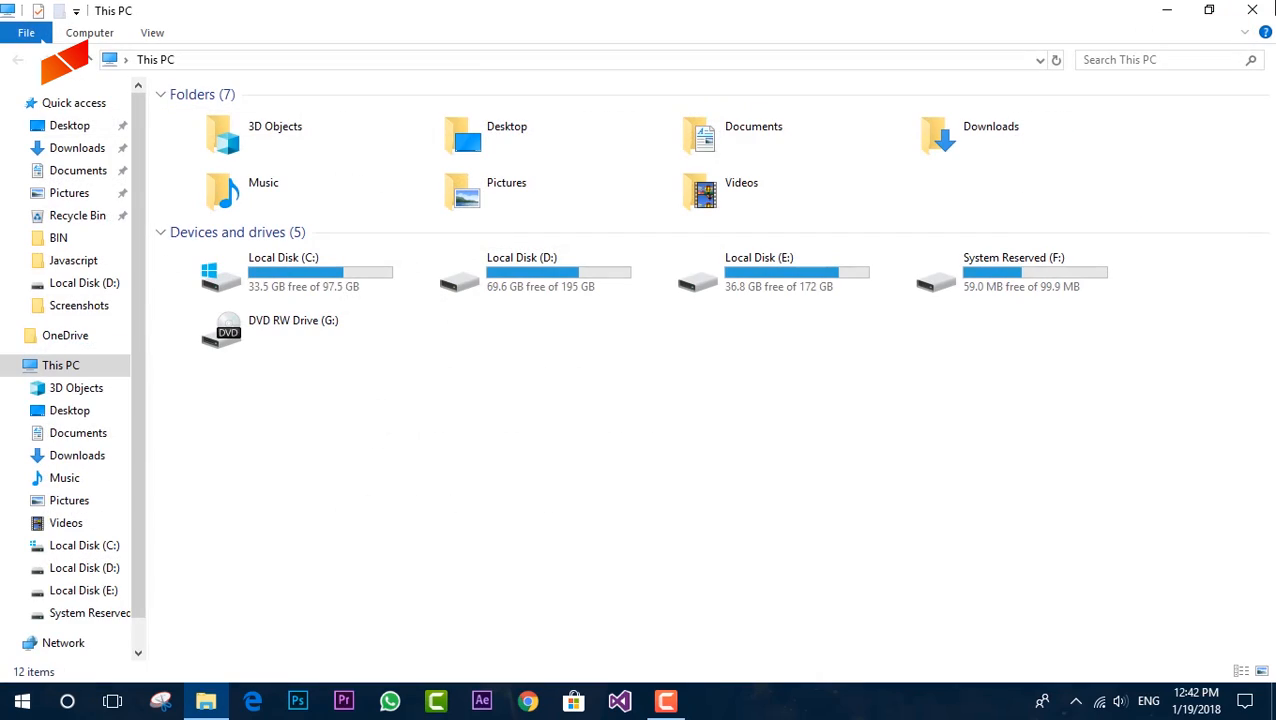
mouse_move(1252, 8)
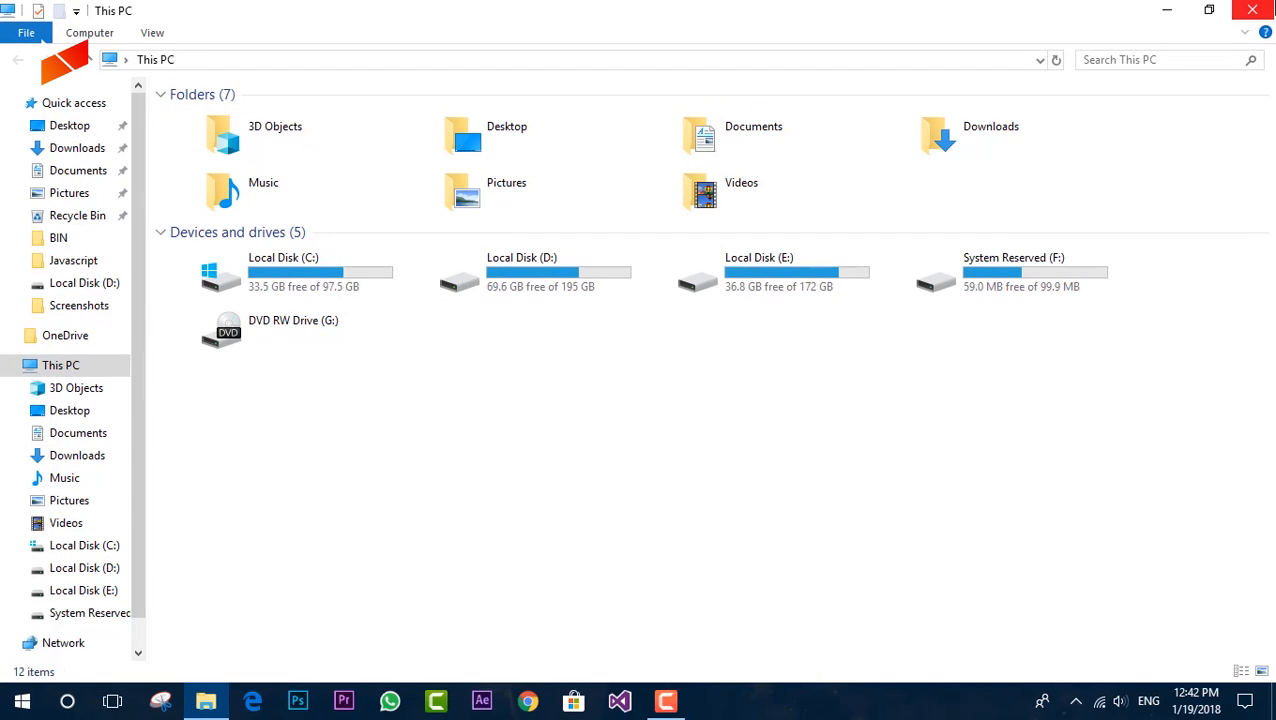